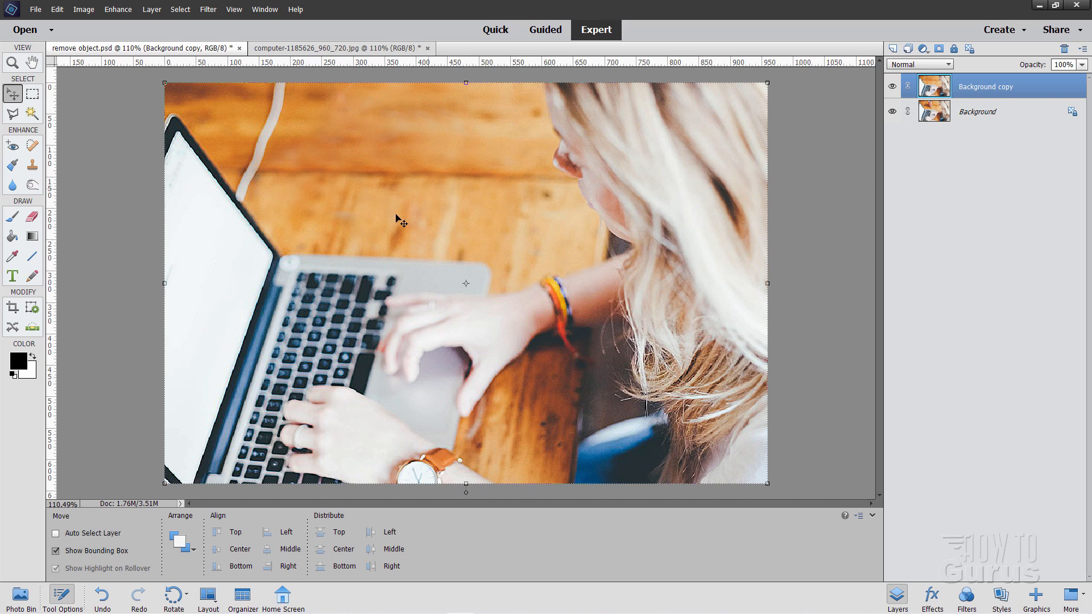
{"action": "mouse_move", "coordinate": [534, 198]}
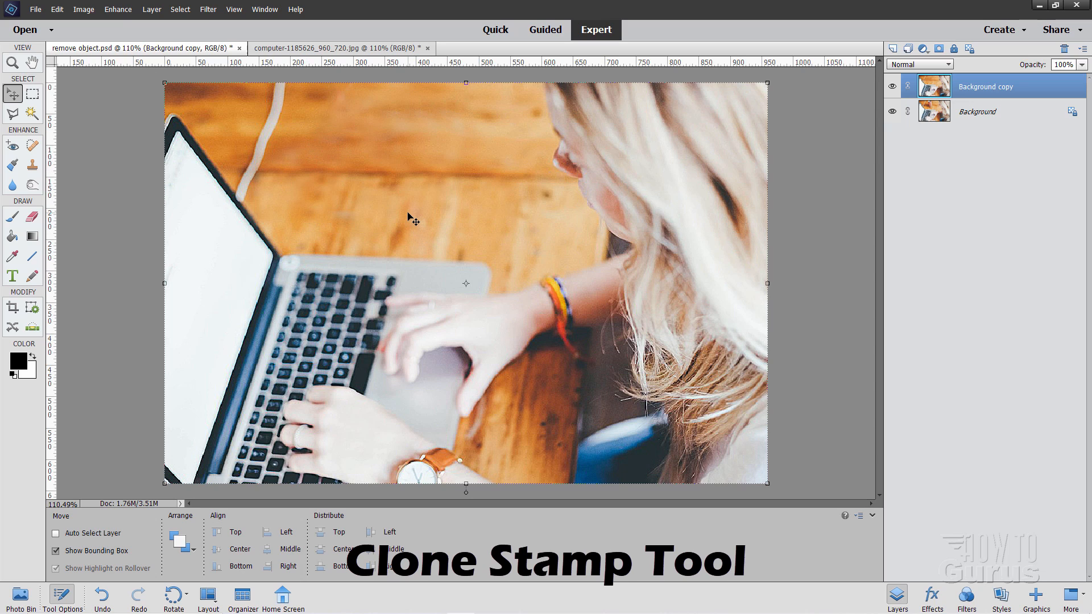
{"action": "mouse_move", "coordinate": [388, 189]}
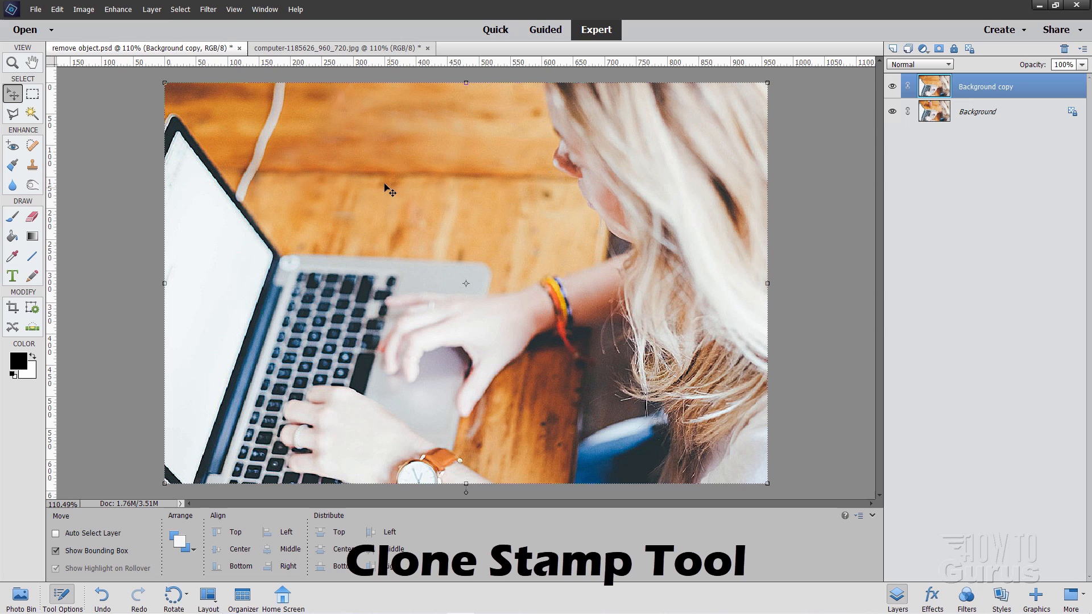
Step: Switch to the original computer-1185626_960_720.jpg photo showing the soda can
{"action": "left_click", "coordinate": [341, 48]}
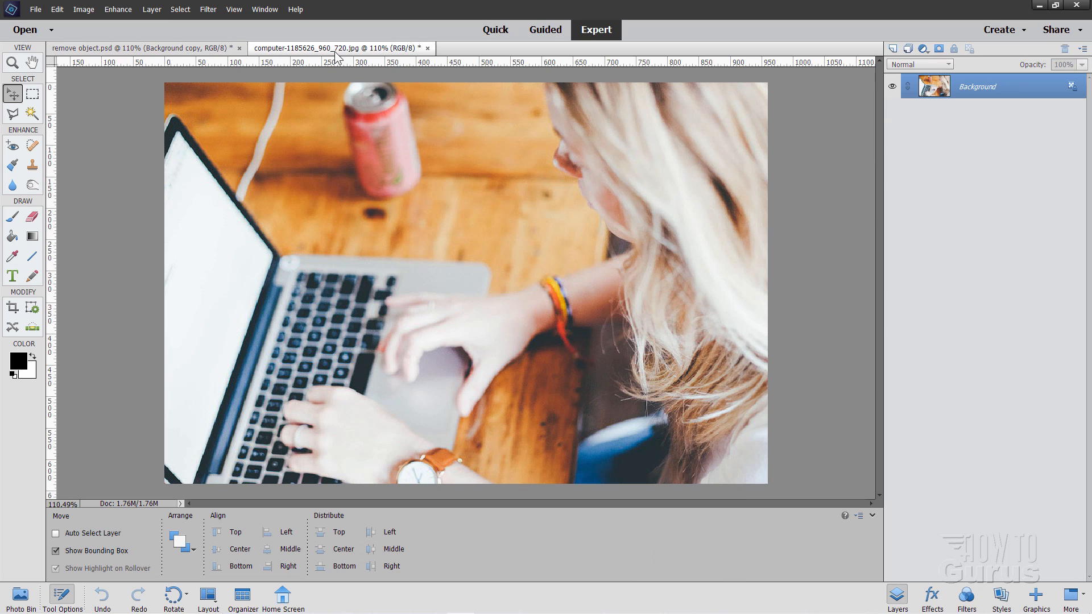
{"action": "mouse_move", "coordinate": [338, 48]}
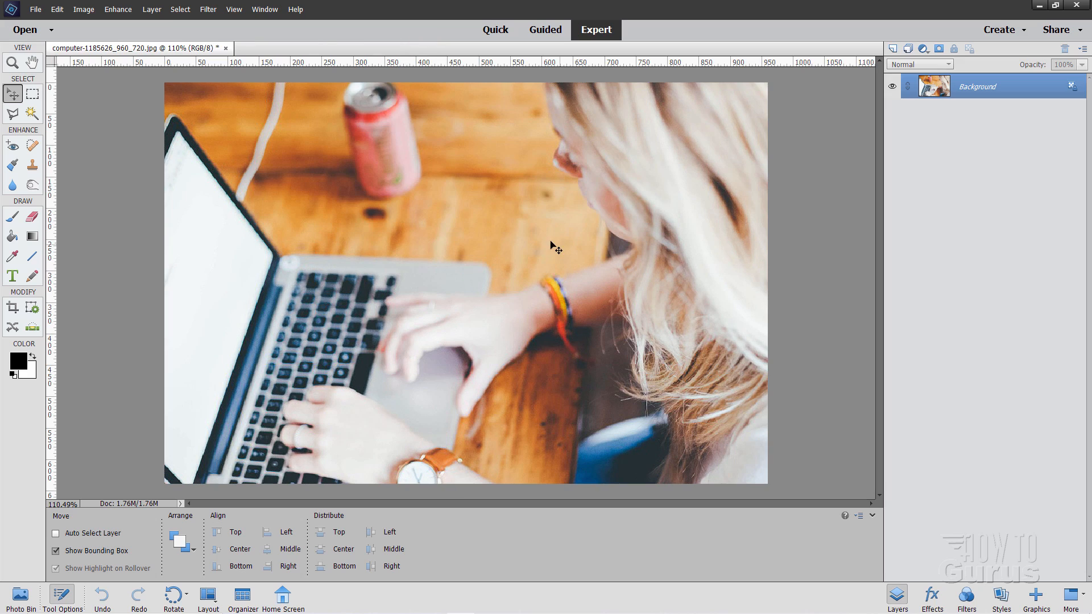
{"action": "mouse_move", "coordinate": [565, 249]}
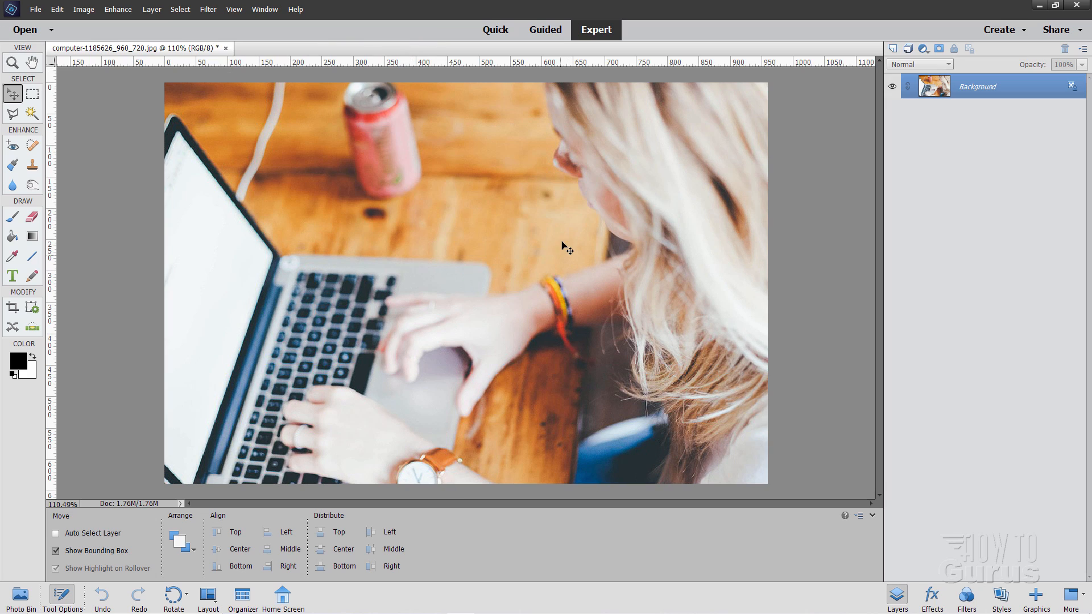
{"action": "mouse_move", "coordinate": [552, 242]}
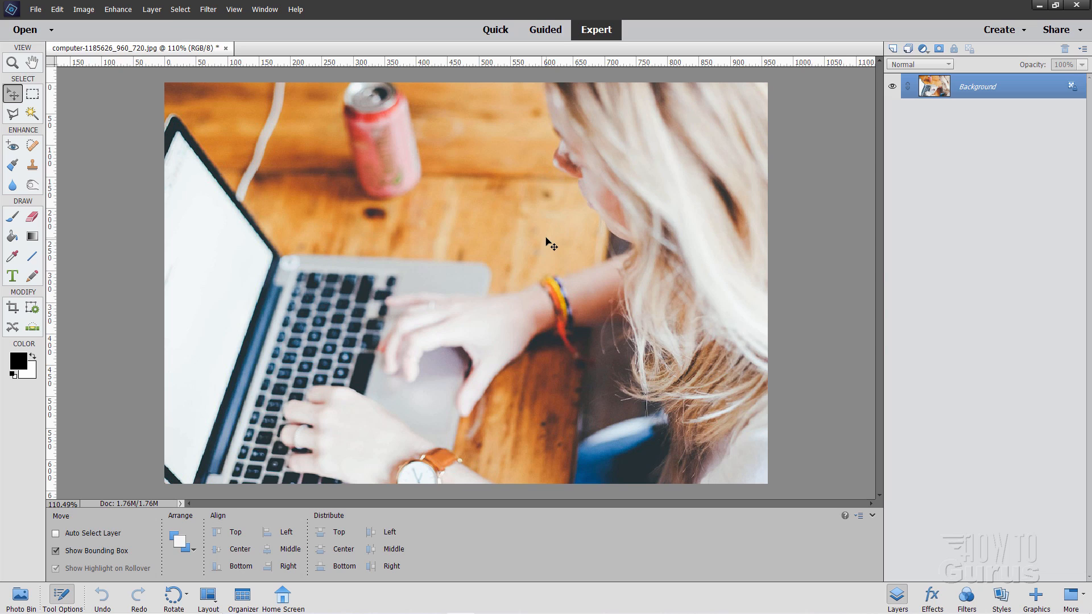
{"action": "mouse_move", "coordinate": [606, 311]}
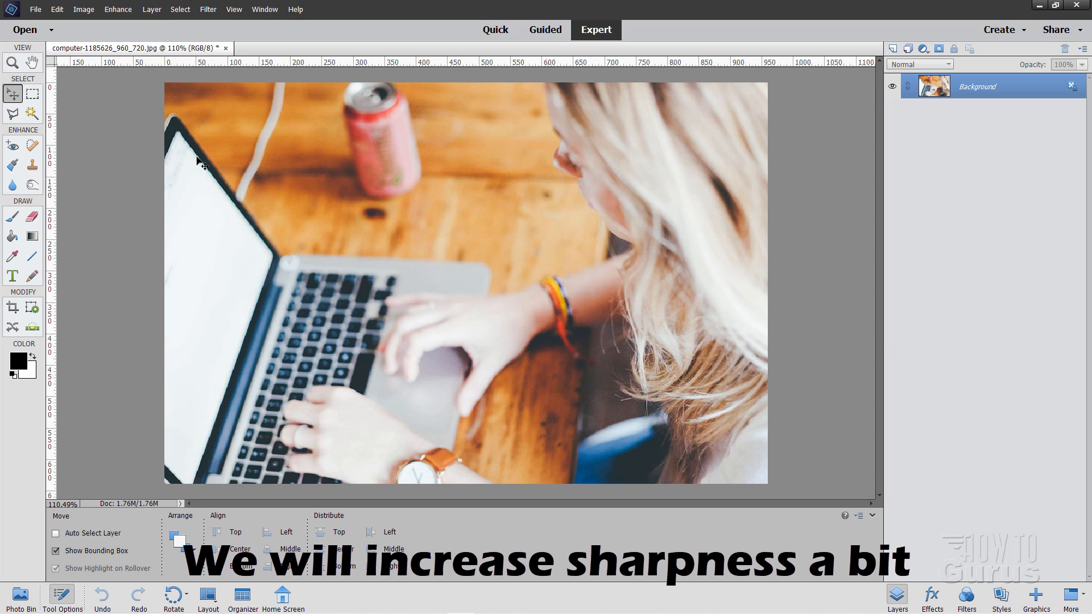
Step: Apply Adjust Sharpness at 150% amount and 1.0 px radius, comparing with Preview toggled
{"action": "left_click", "coordinate": [117, 9]}
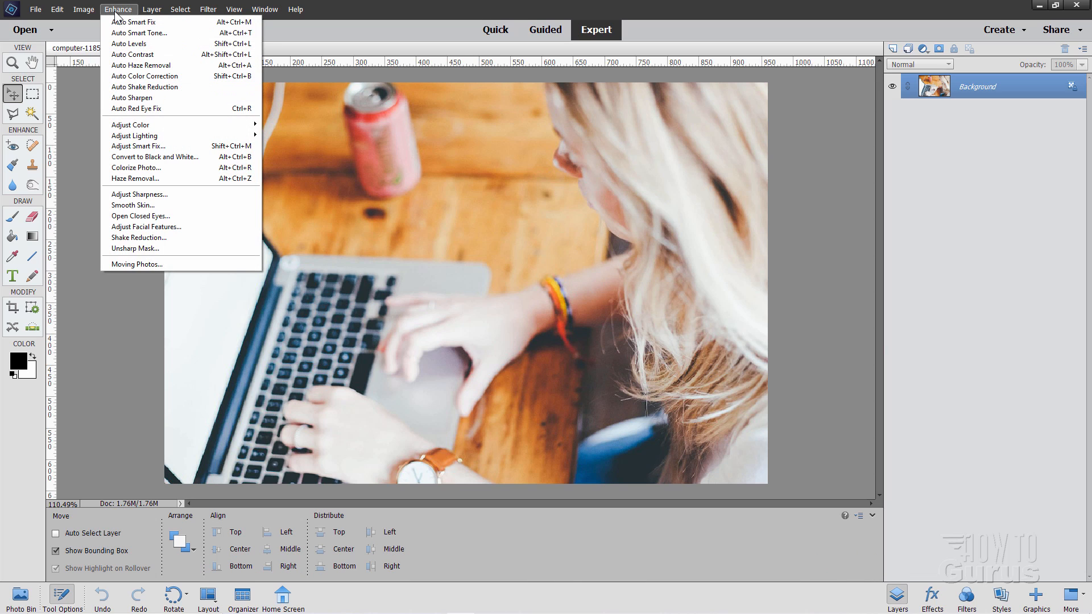
{"action": "left_click", "coordinate": [139, 195]}
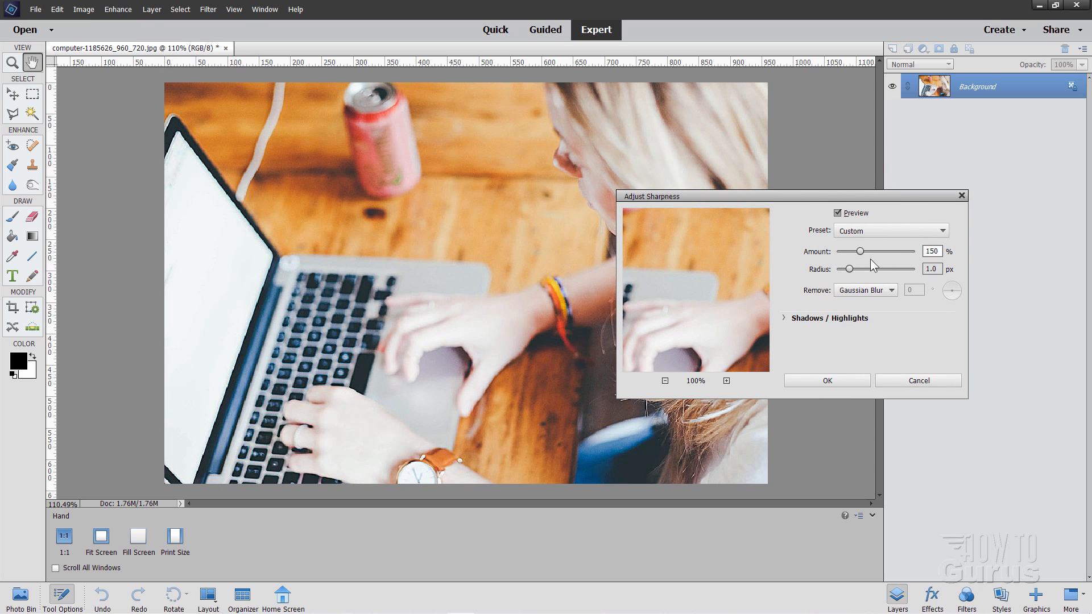
{"action": "left_click", "coordinate": [839, 213]}
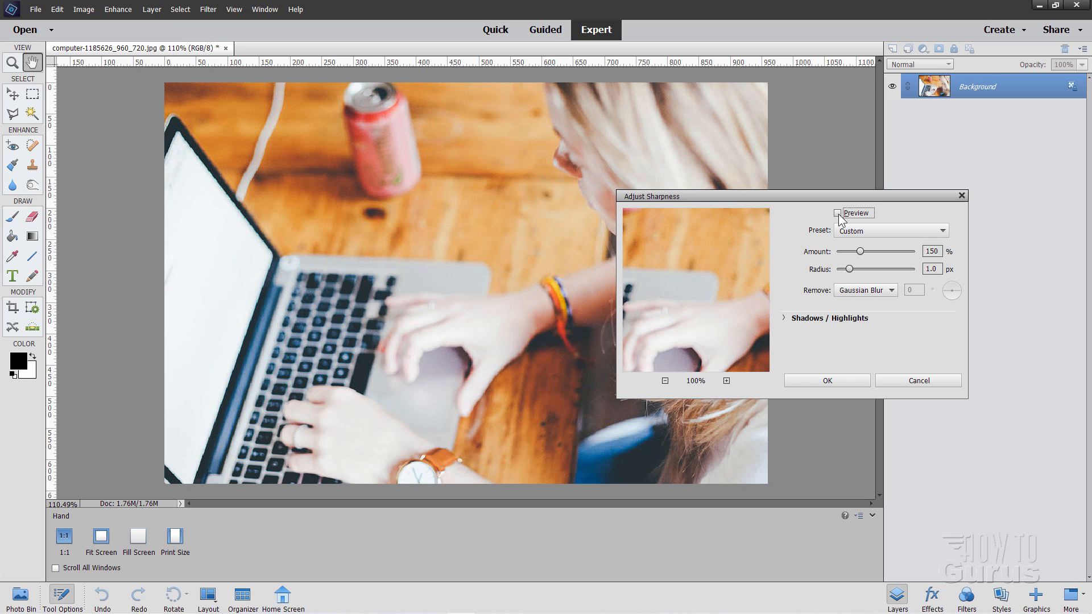
{"action": "left_click", "coordinate": [840, 213]}
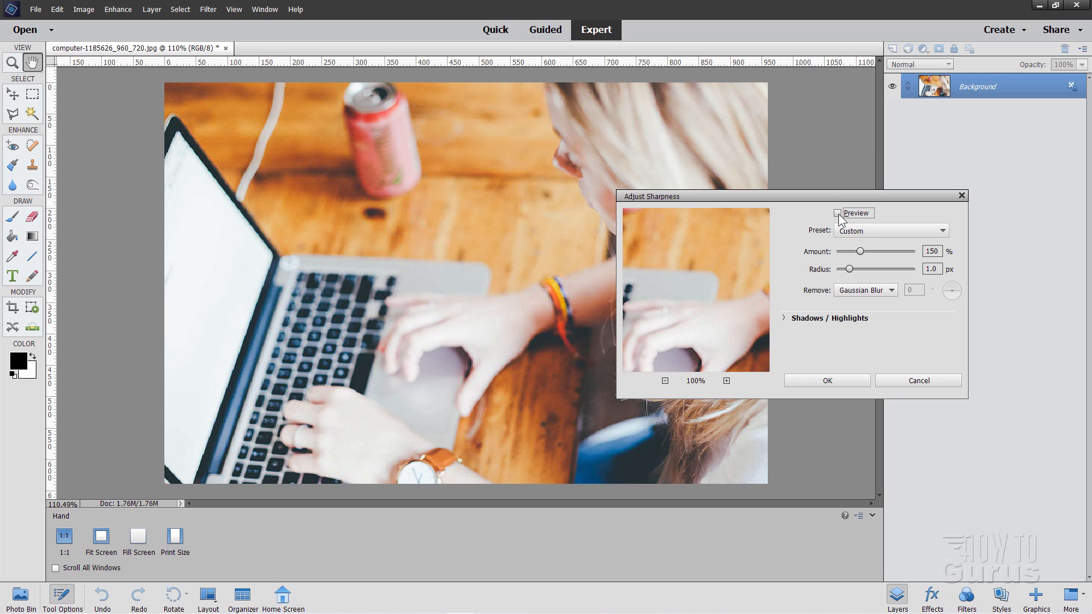
{"action": "left_click", "coordinate": [839, 213]}
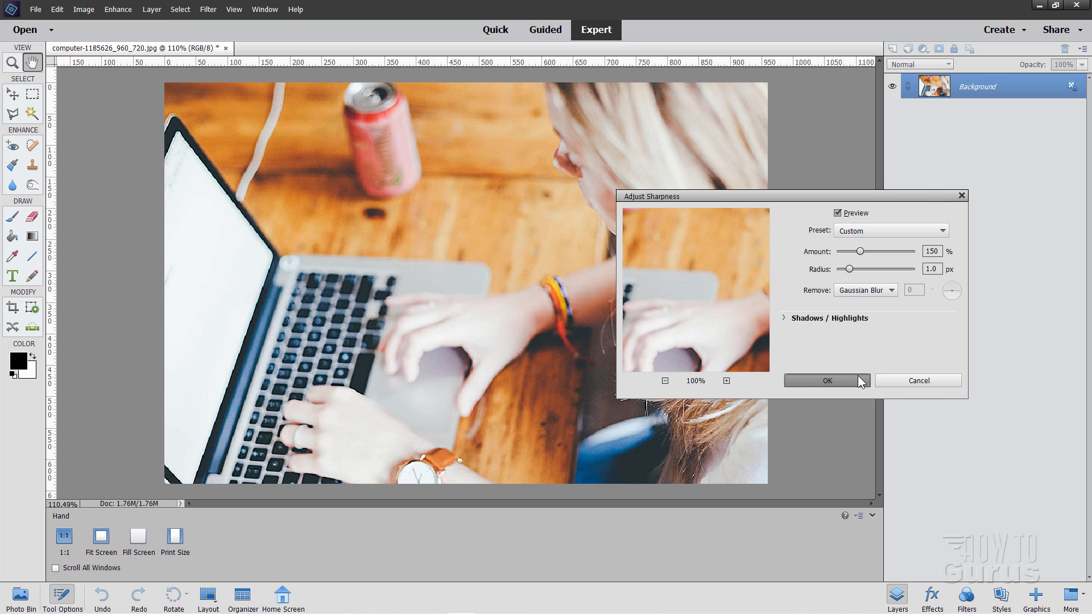
{"action": "left_click", "coordinate": [826, 381]}
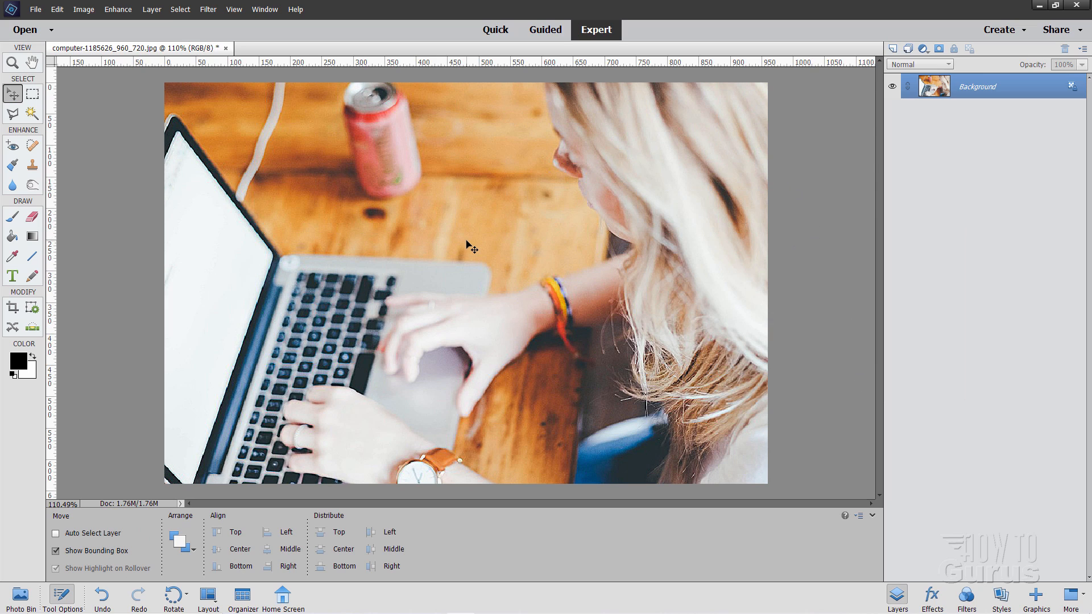
{"action": "mouse_move", "coordinate": [336, 166]}
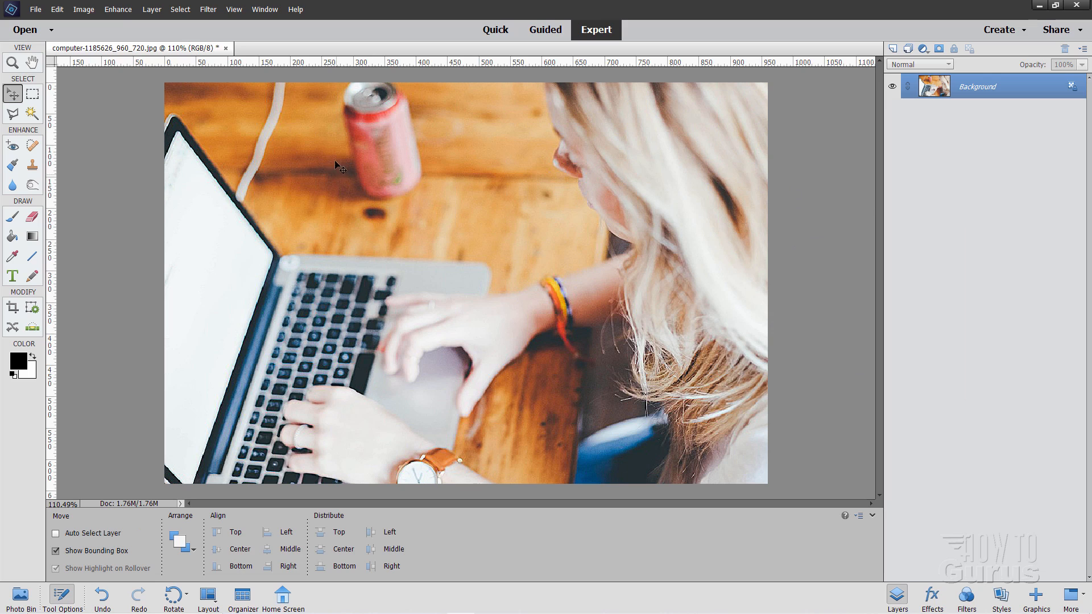
{"action": "mouse_move", "coordinate": [462, 222]}
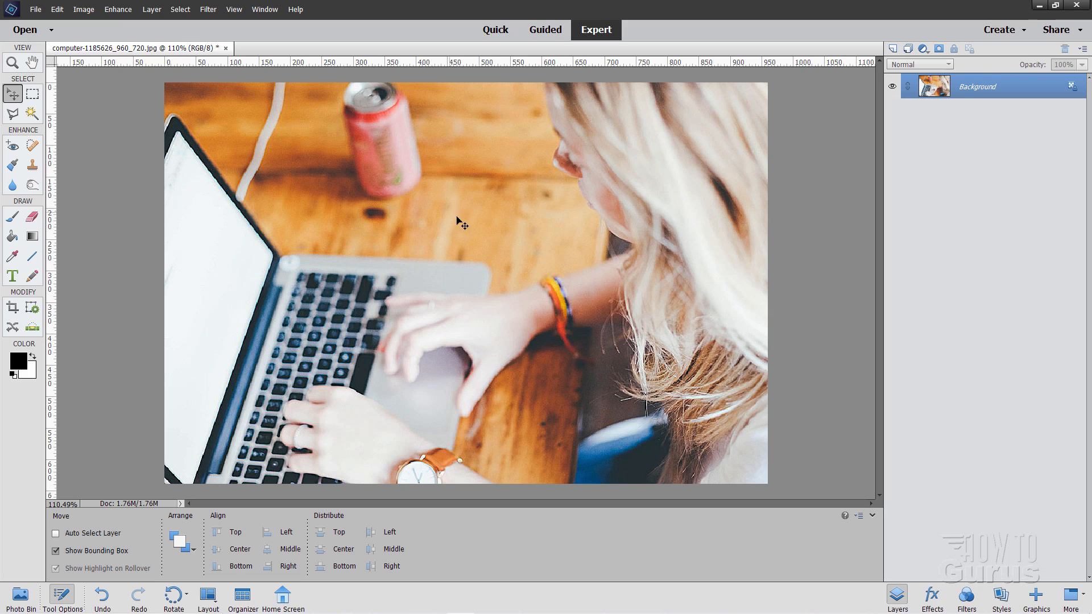
{"action": "mouse_move", "coordinate": [466, 214]}
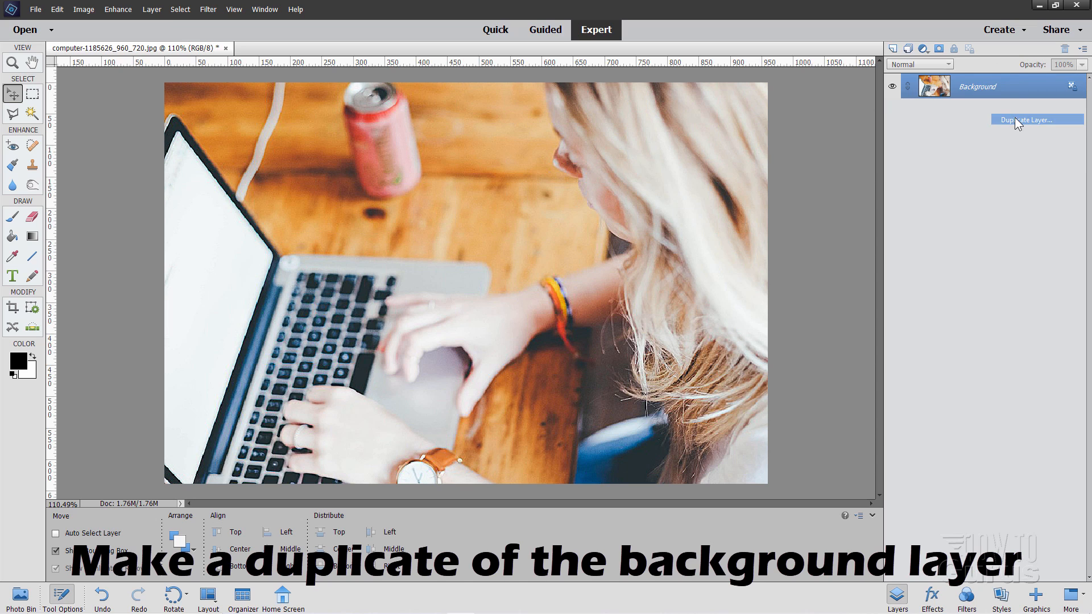
Step: Duplicate the Background layer, then hide the original Background layer's visibility
{"action": "left_click", "coordinate": [1036, 118]}
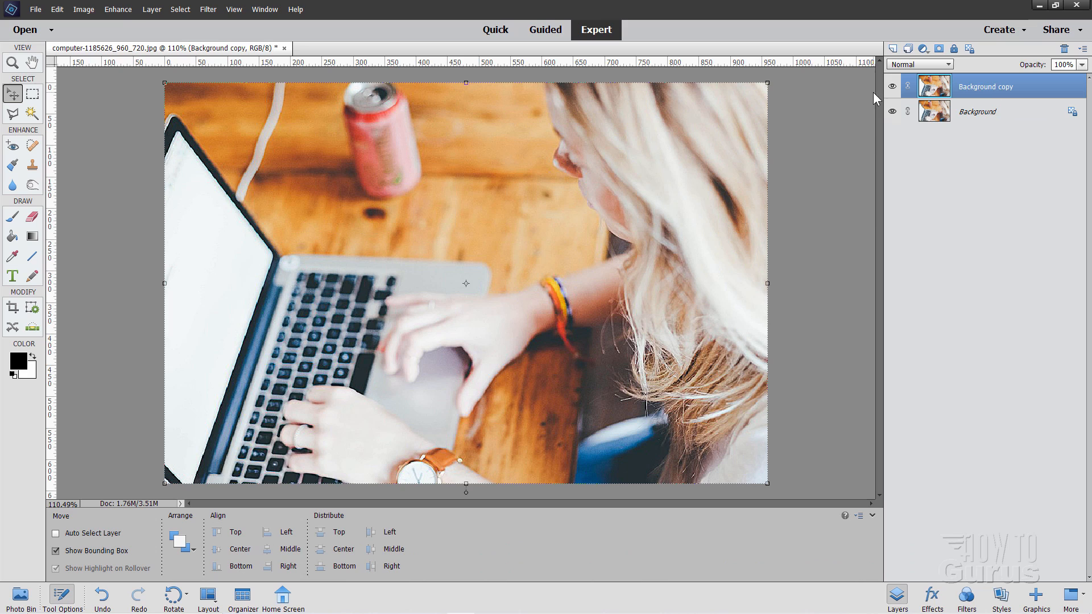
{"action": "left_click", "coordinate": [892, 111]}
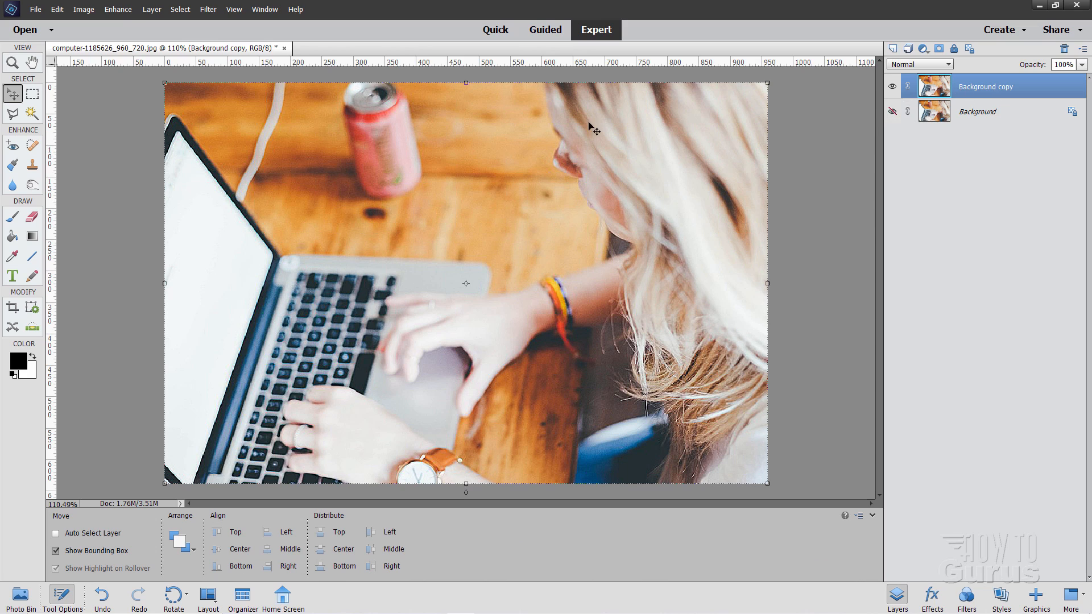
{"action": "mouse_move", "coordinate": [66, 71]}
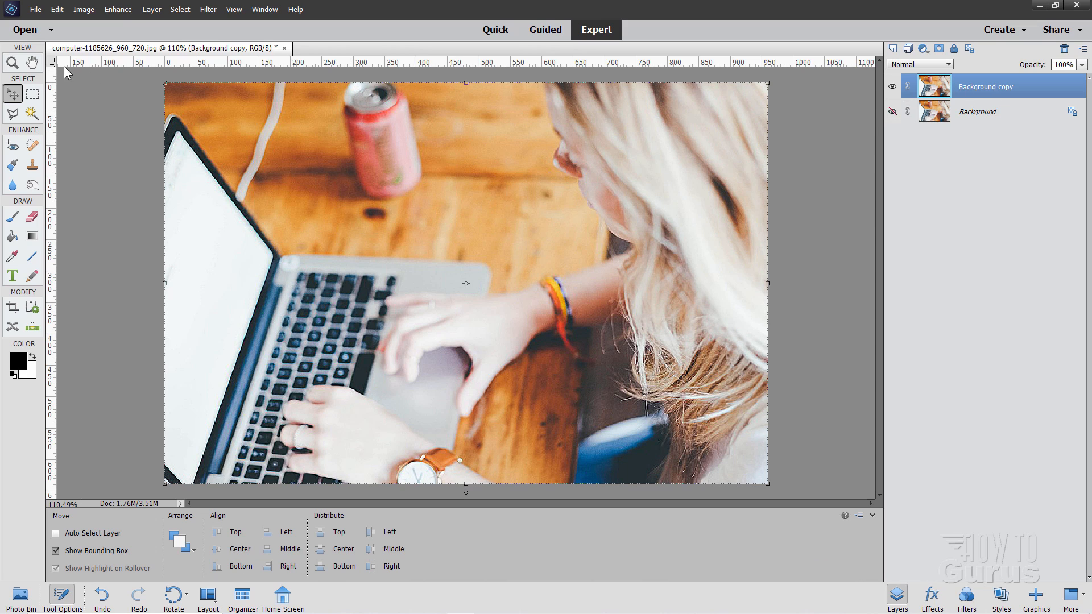
Step: Zoom in on the soda can, then back out to 200%
{"action": "left_click", "coordinate": [12, 63]}
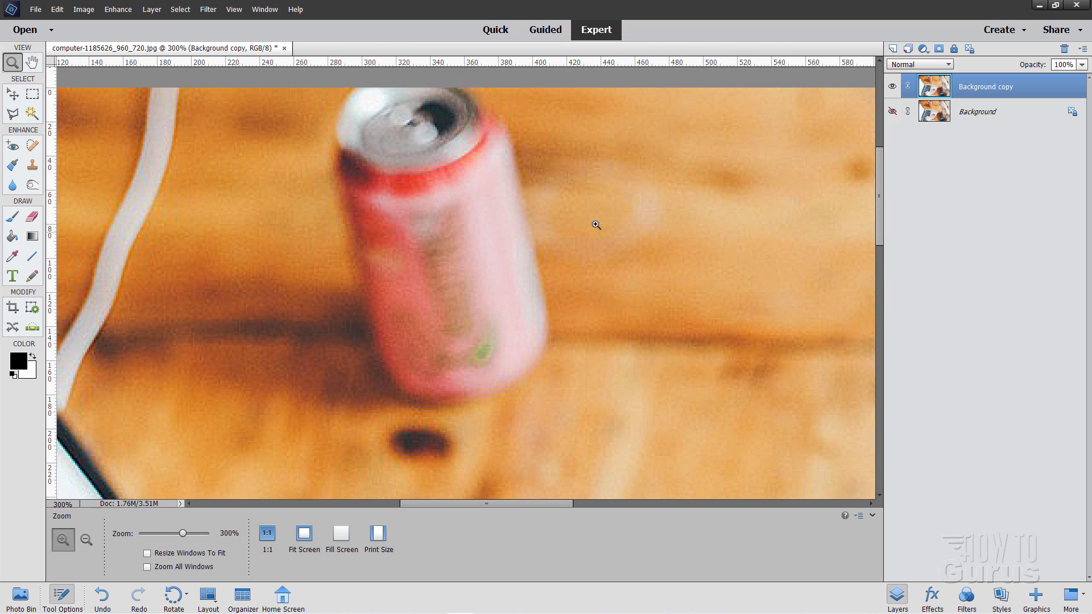
{"action": "mouse_move", "coordinate": [304, 121]}
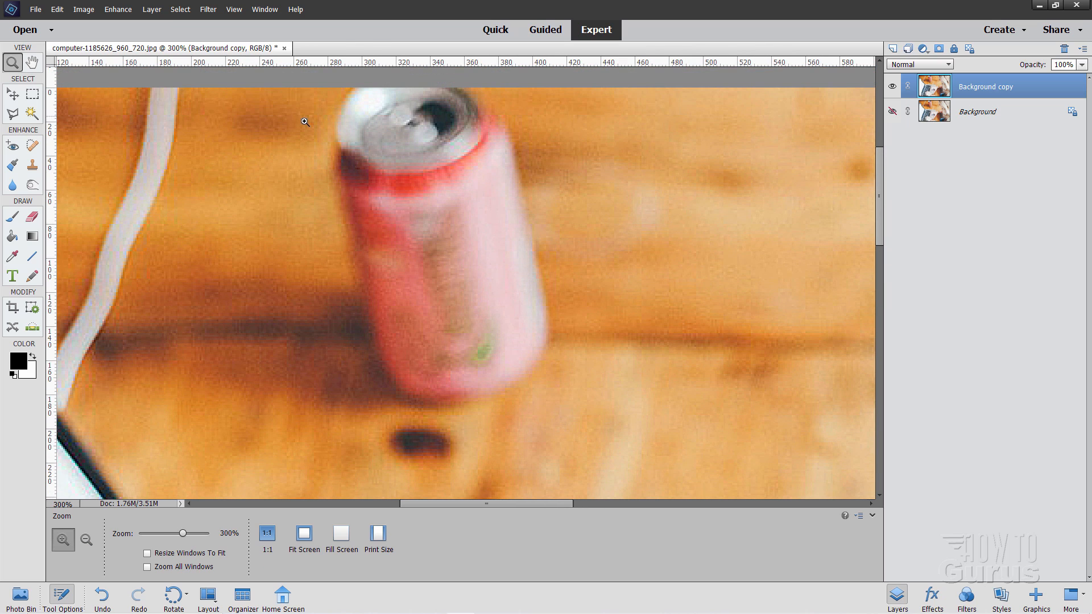
{"action": "mouse_move", "coordinate": [329, 284]}
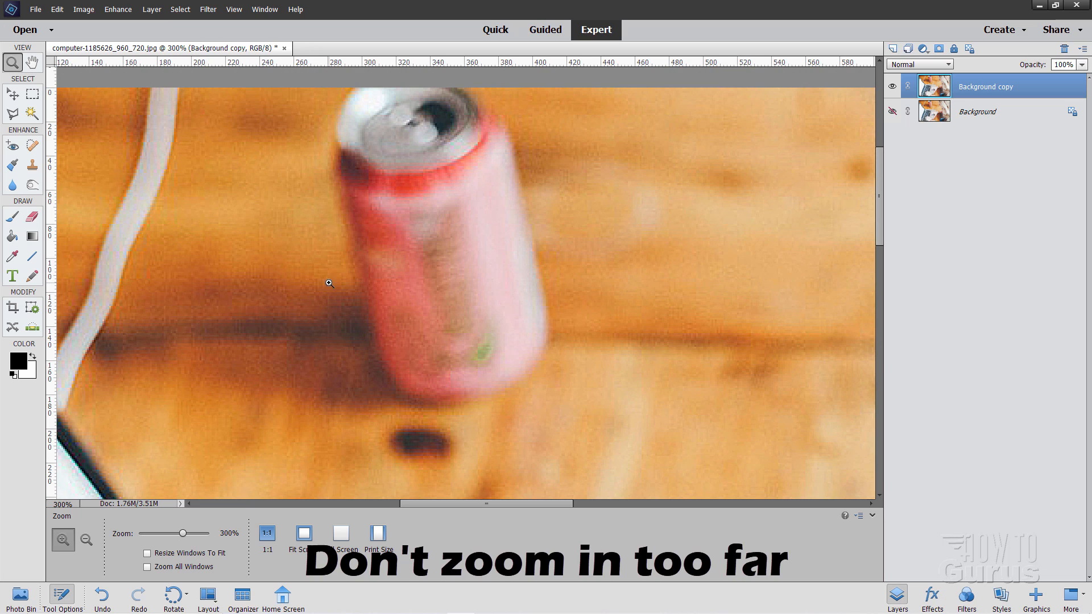
{"action": "left_click", "coordinate": [85, 543]}
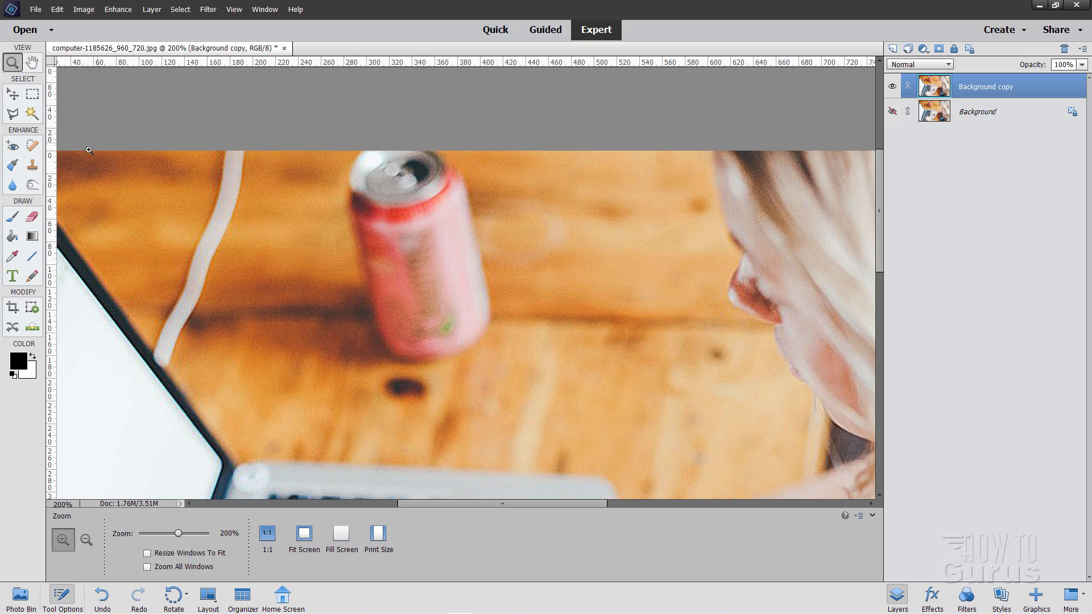
Step: Select the Clone Stamp tool with a 70 px aligned brush
{"action": "left_click", "coordinate": [32, 164]}
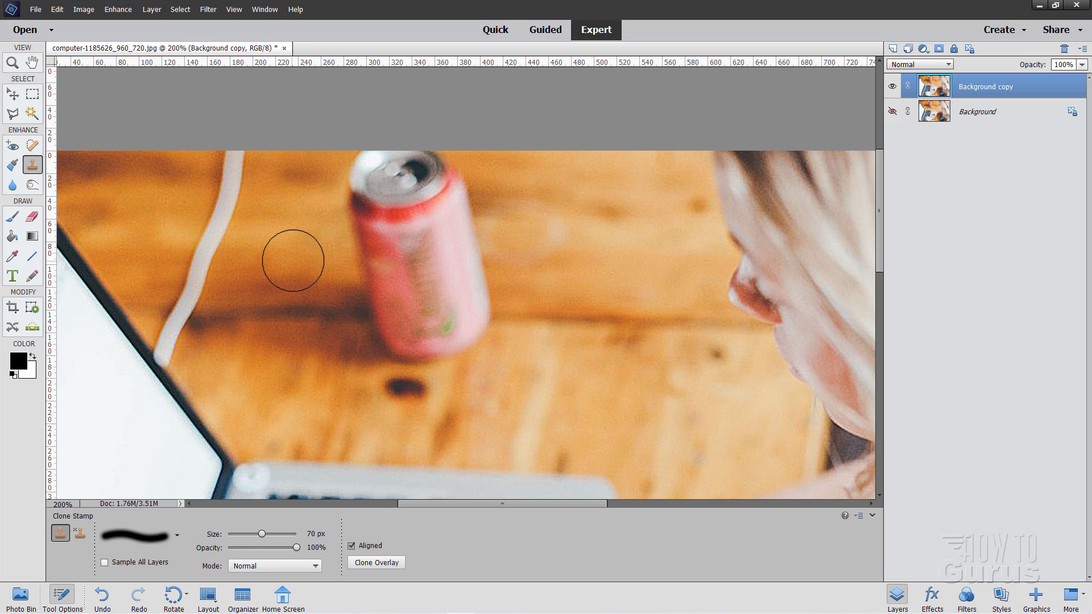
{"action": "mouse_move", "coordinate": [580, 240]}
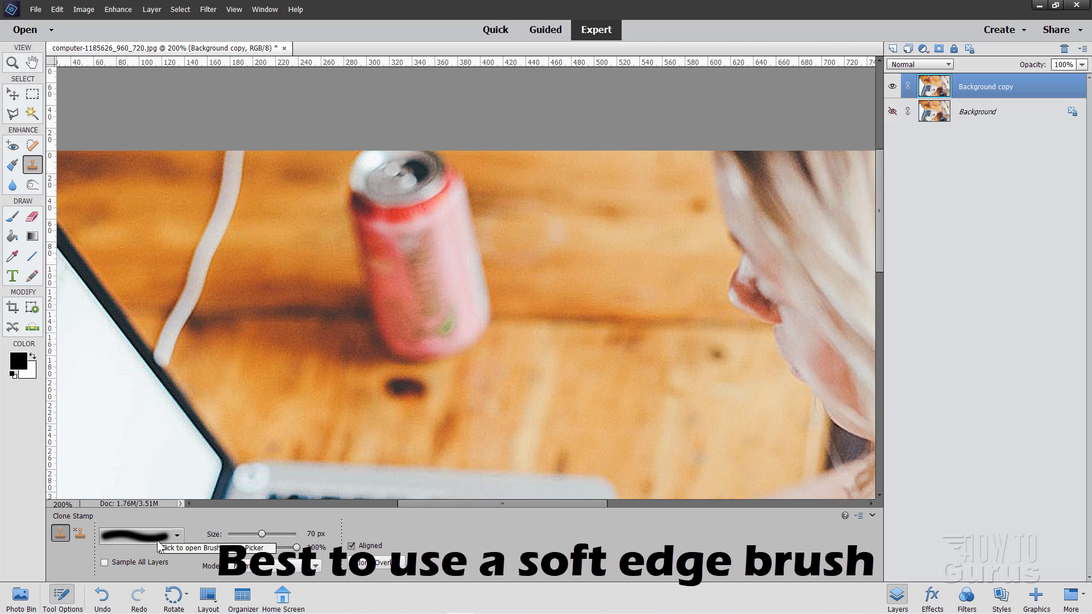
{"action": "left_click", "coordinate": [139, 534]}
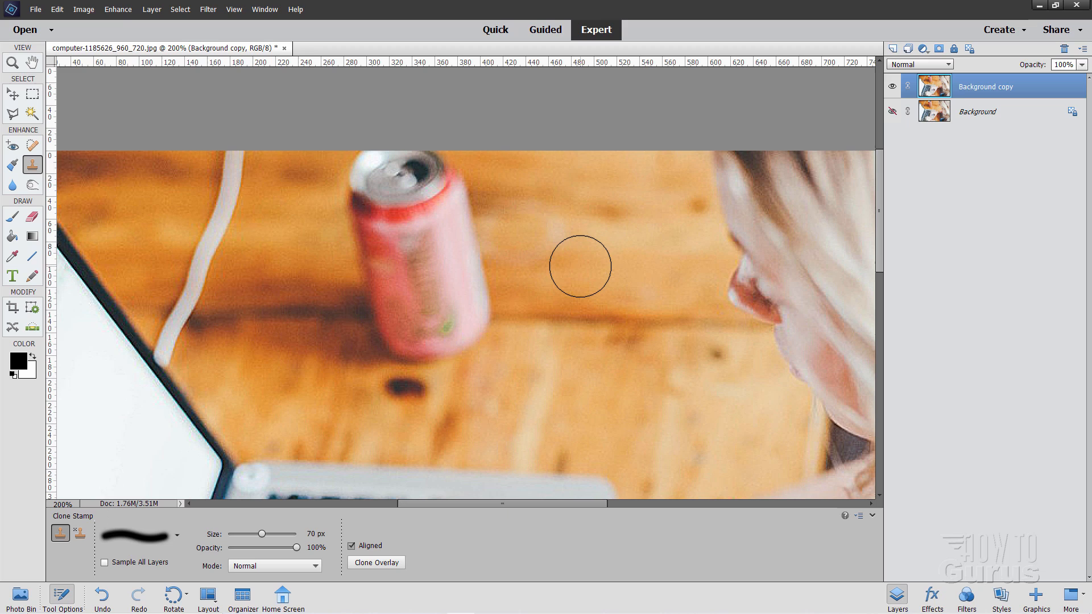
{"action": "mouse_move", "coordinate": [578, 267]}
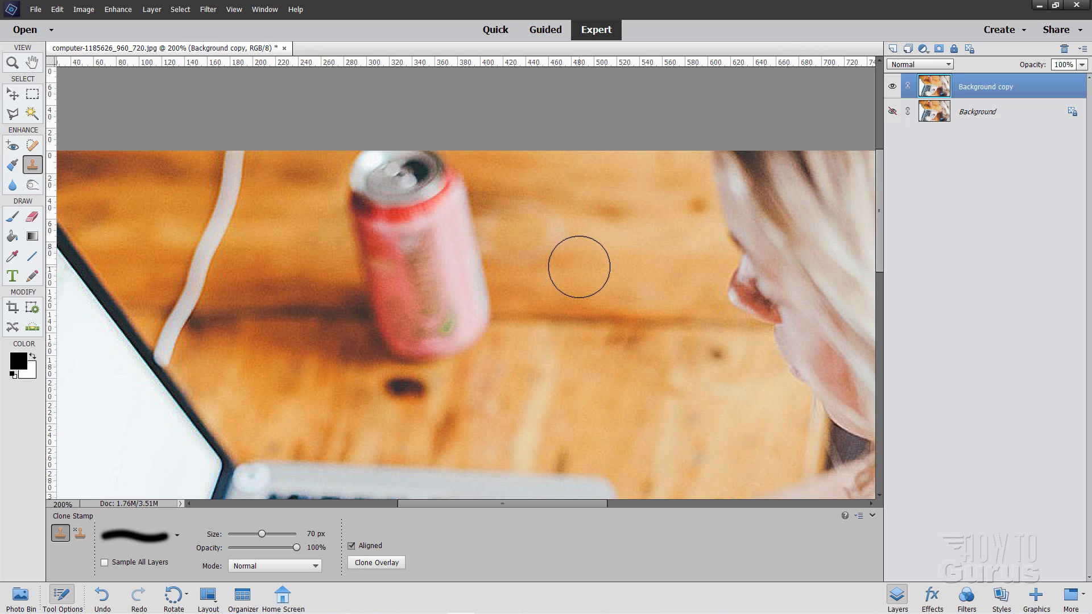
{"action": "left_click", "coordinate": [316, 547]}
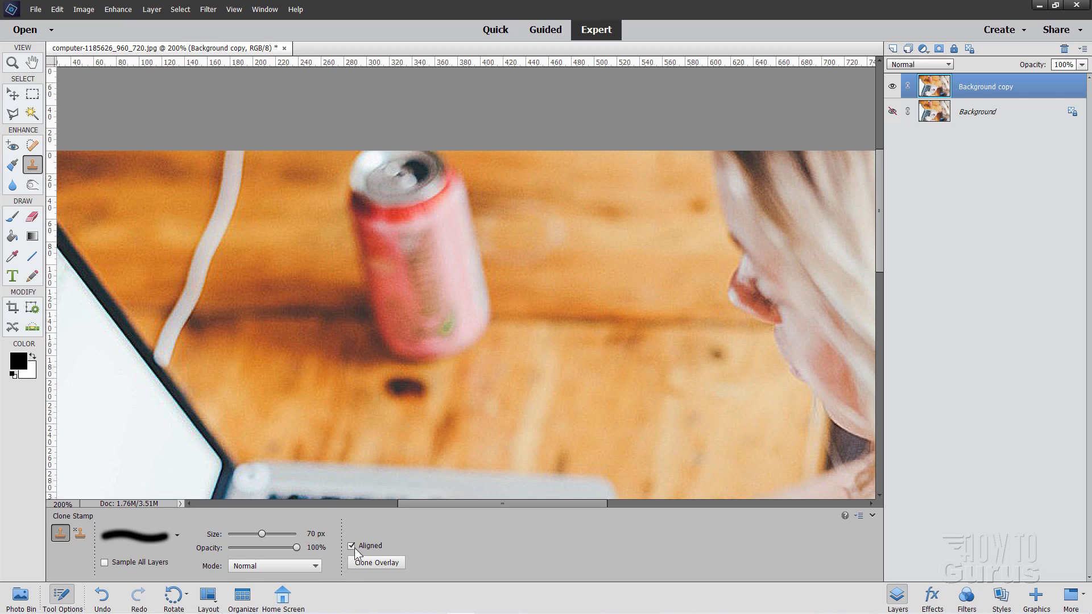
{"action": "mouse_move", "coordinate": [664, 261]}
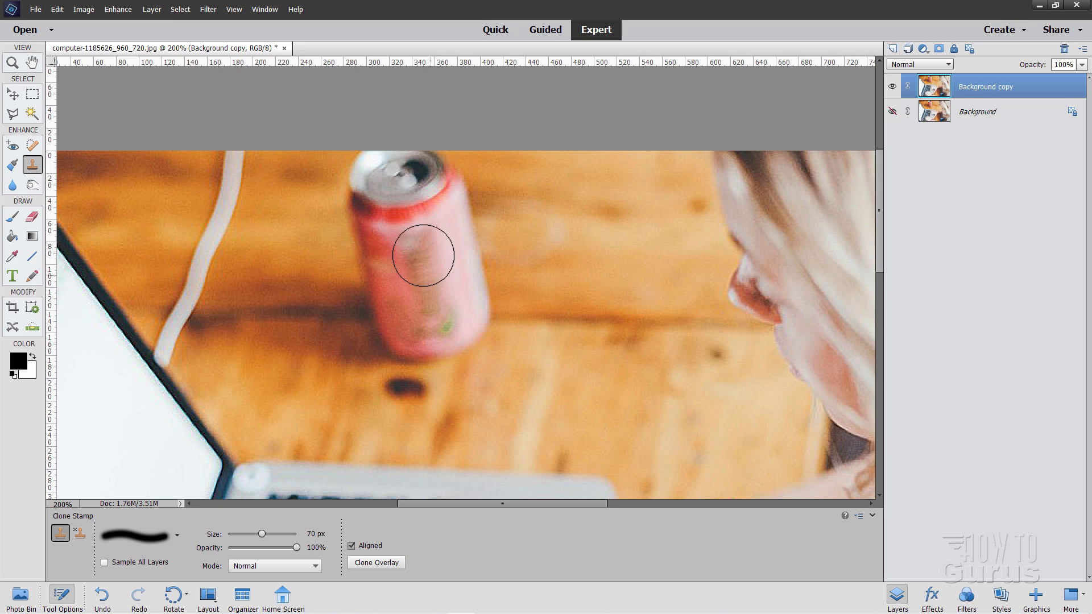
{"action": "mouse_move", "coordinate": [441, 477]}
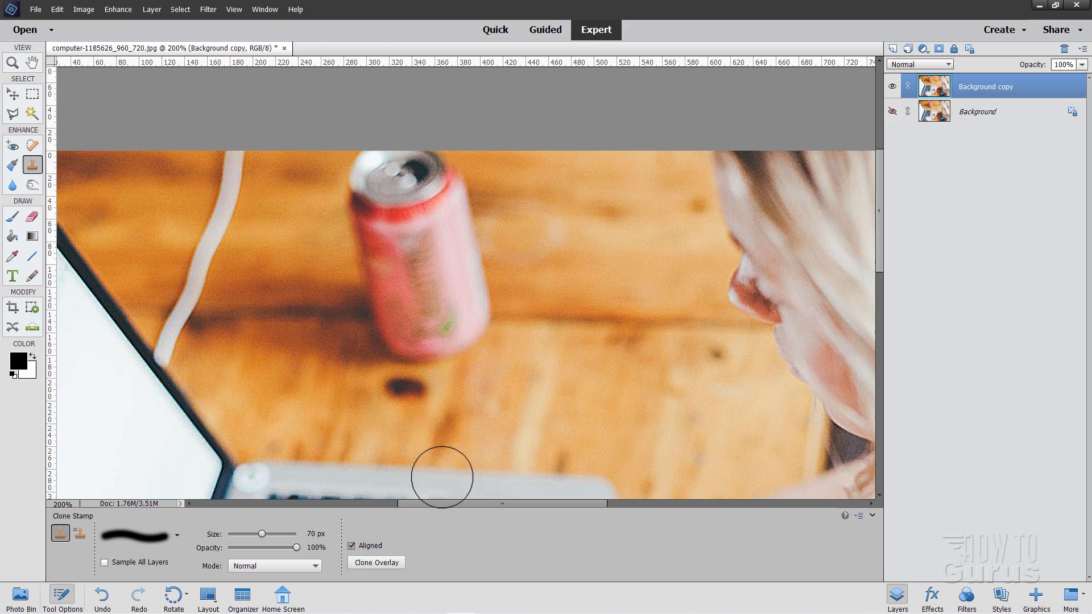
{"action": "left_click", "coordinate": [375, 562]}
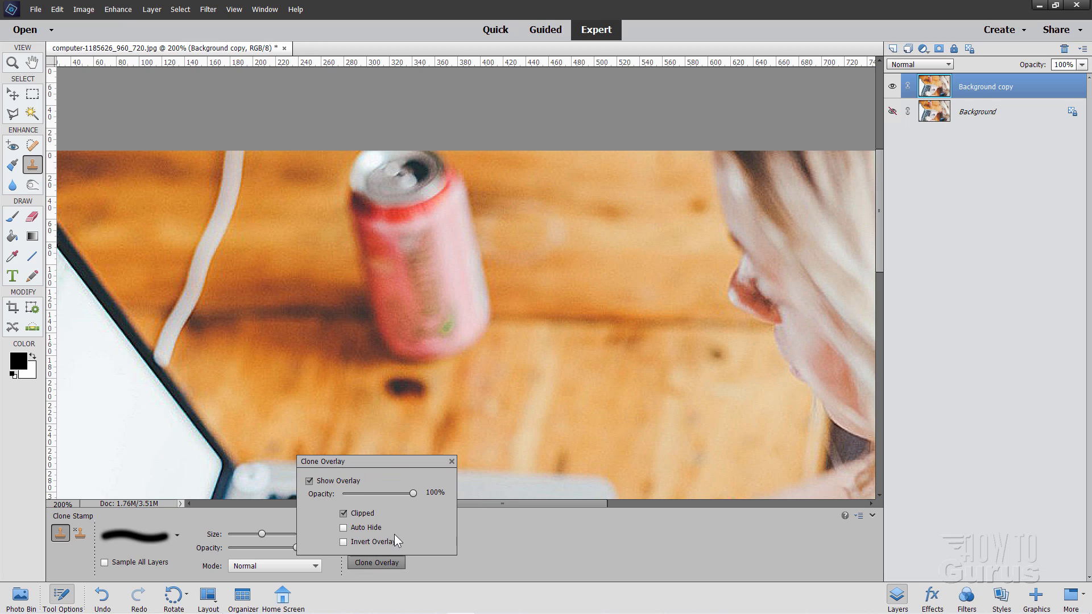
{"action": "mouse_move", "coordinate": [399, 484]}
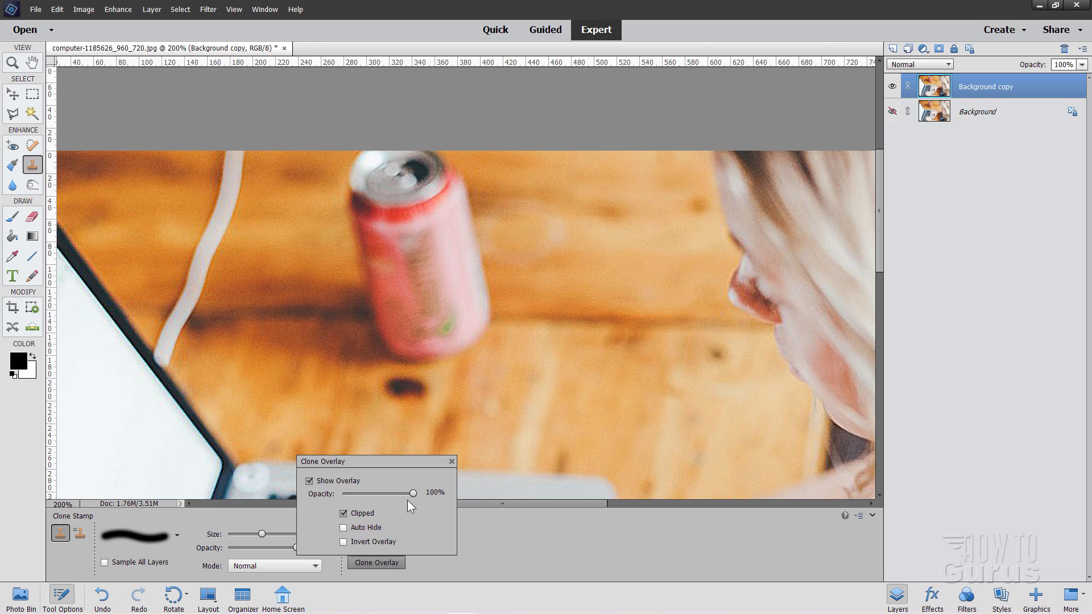
{"action": "left_click", "coordinate": [451, 461]}
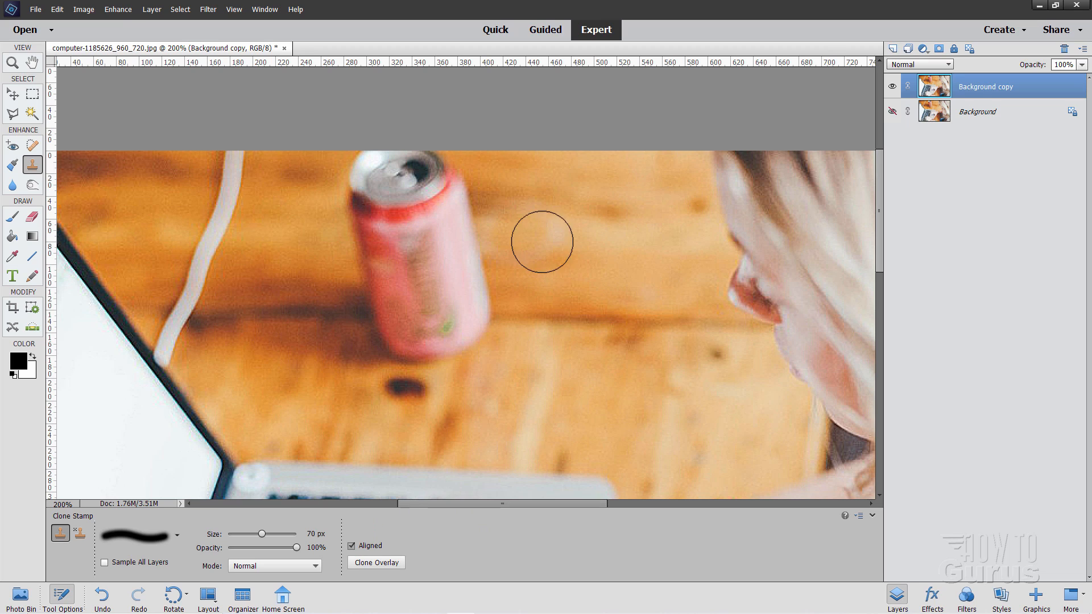
{"action": "mouse_move", "coordinate": [585, 248]}
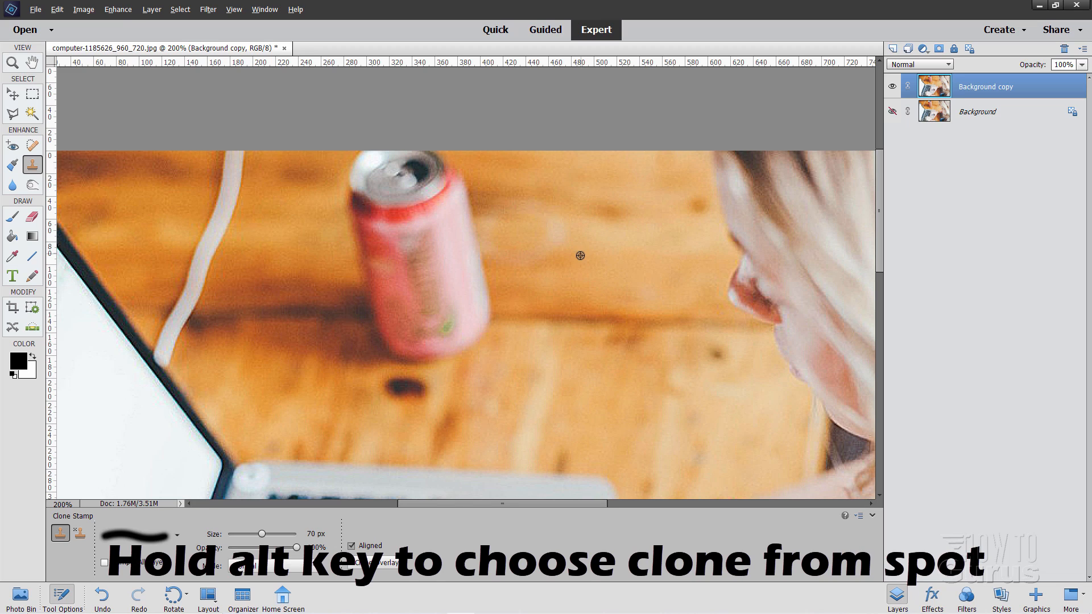
{"action": "mouse_move", "coordinate": [582, 319]}
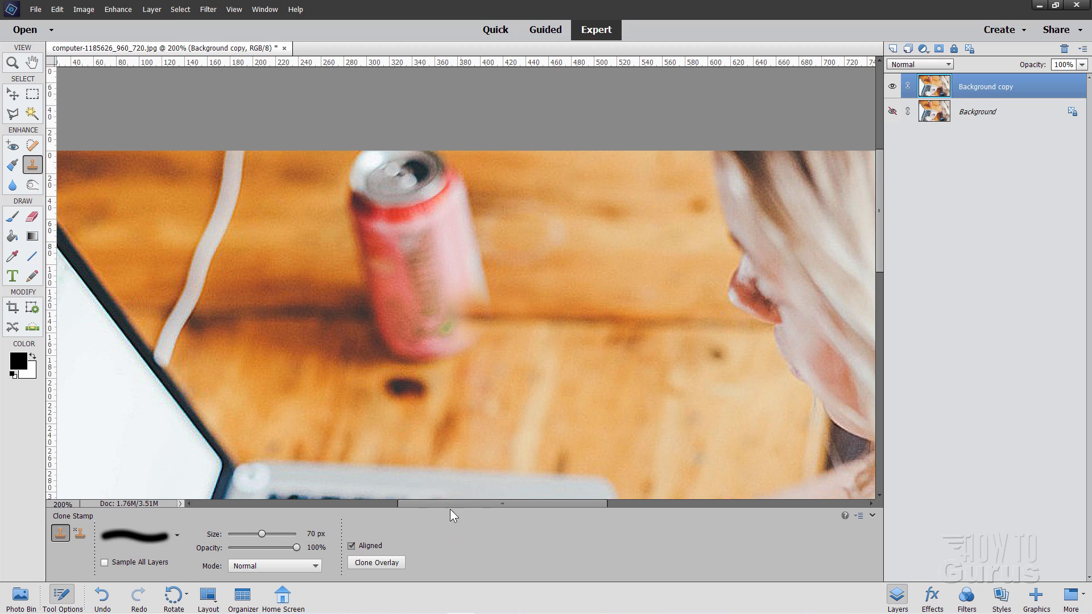
{"action": "left_click", "coordinate": [376, 562]}
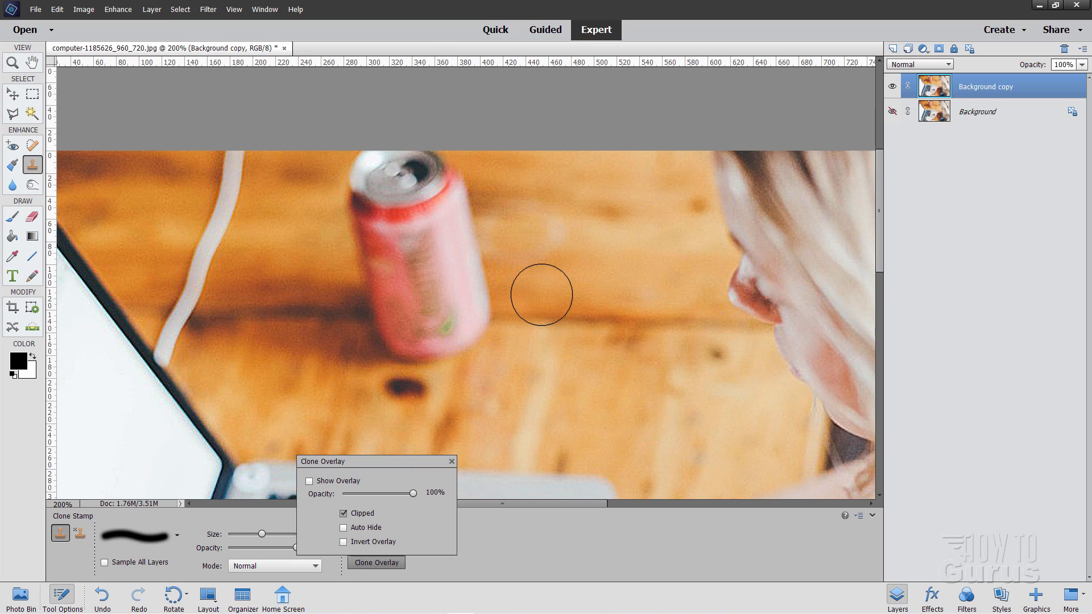
{"action": "mouse_move", "coordinate": [522, 301]}
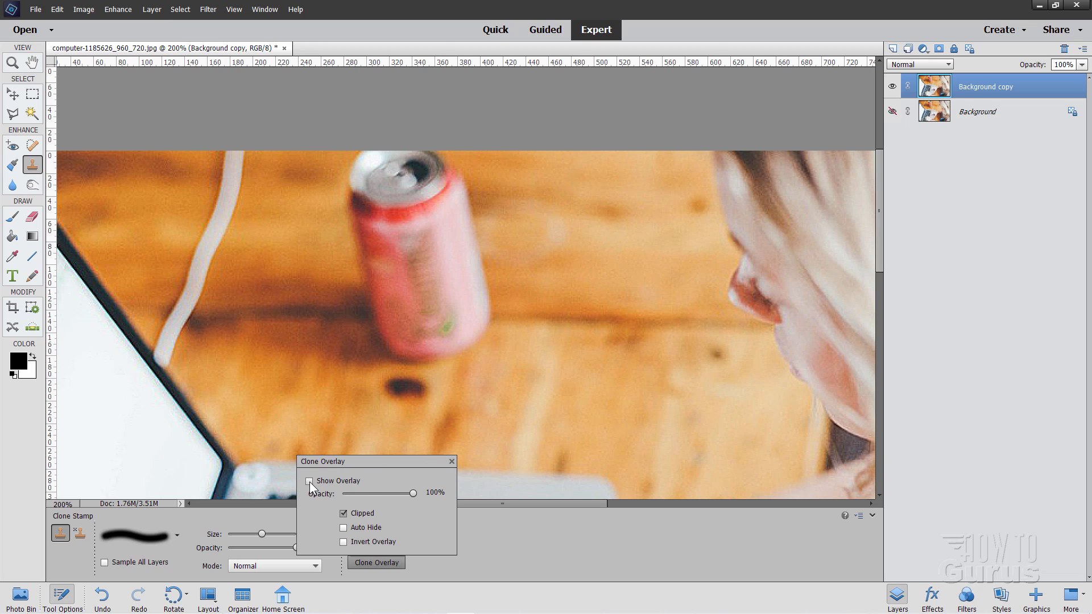
{"action": "left_click", "coordinate": [309, 481]}
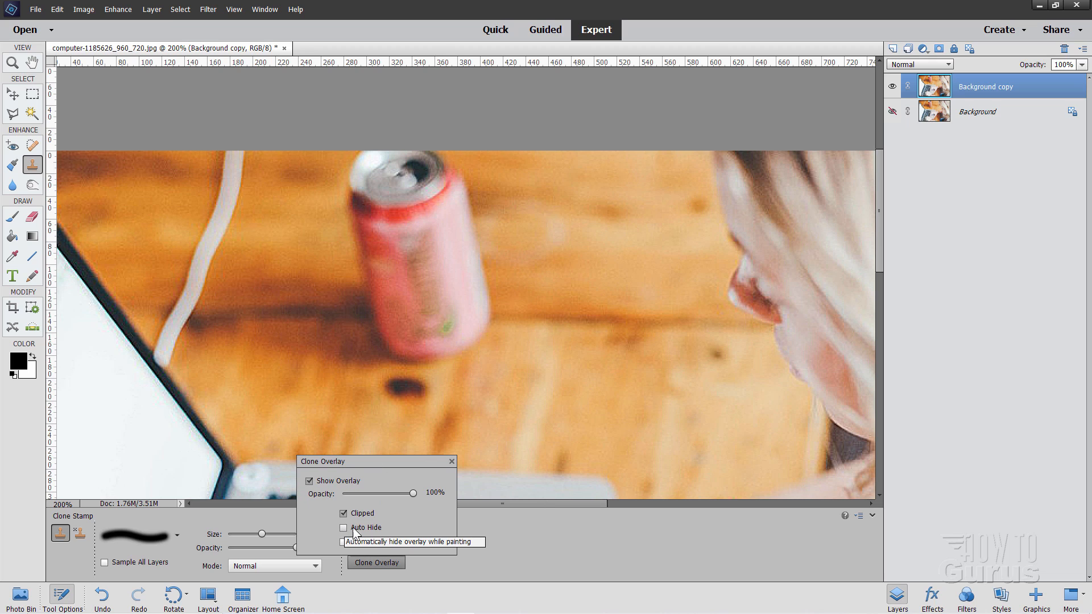
{"action": "mouse_move", "coordinate": [404, 542]}
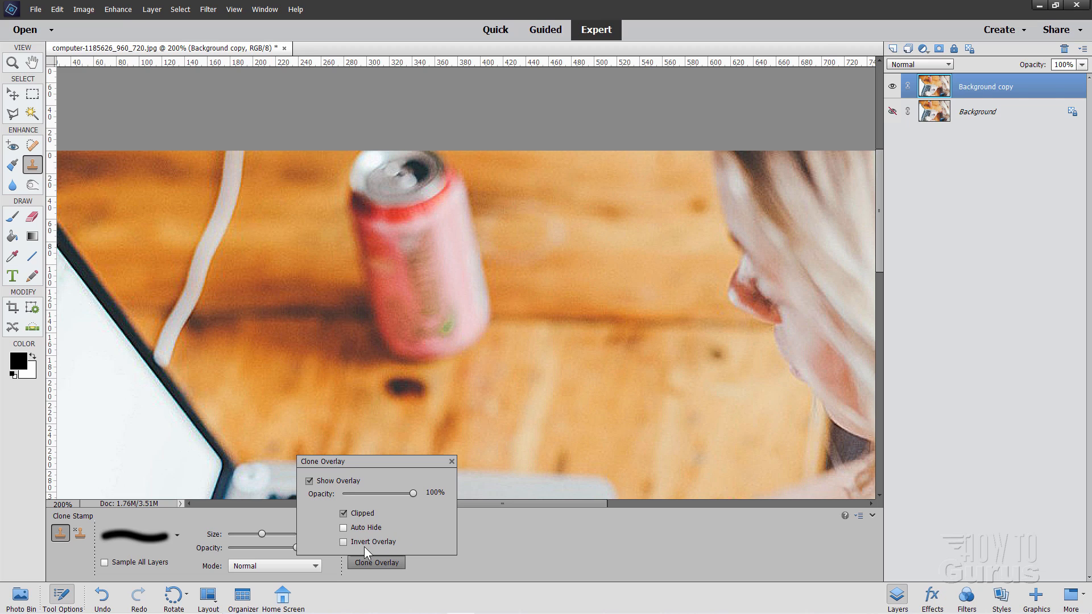
{"action": "left_click", "coordinate": [342, 542]}
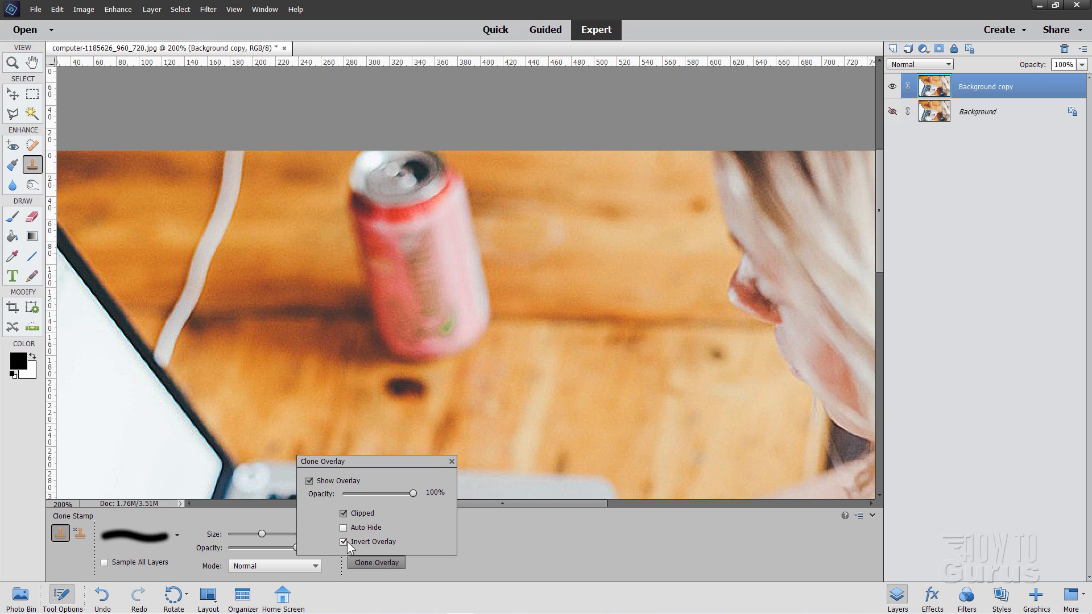
{"action": "left_click", "coordinate": [343, 542]}
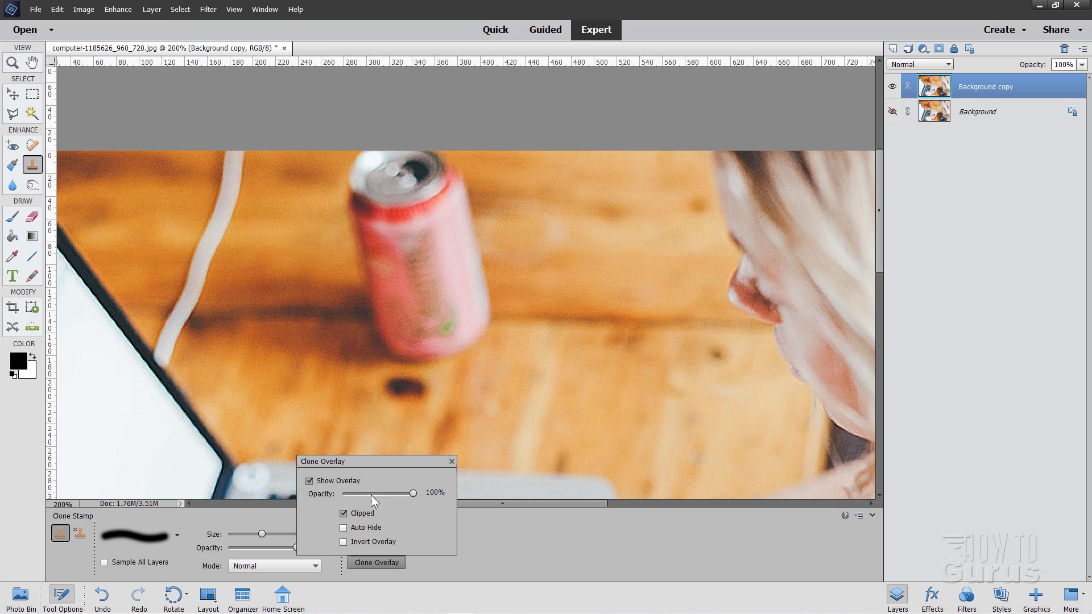
{"action": "mouse_move", "coordinate": [446, 511]}
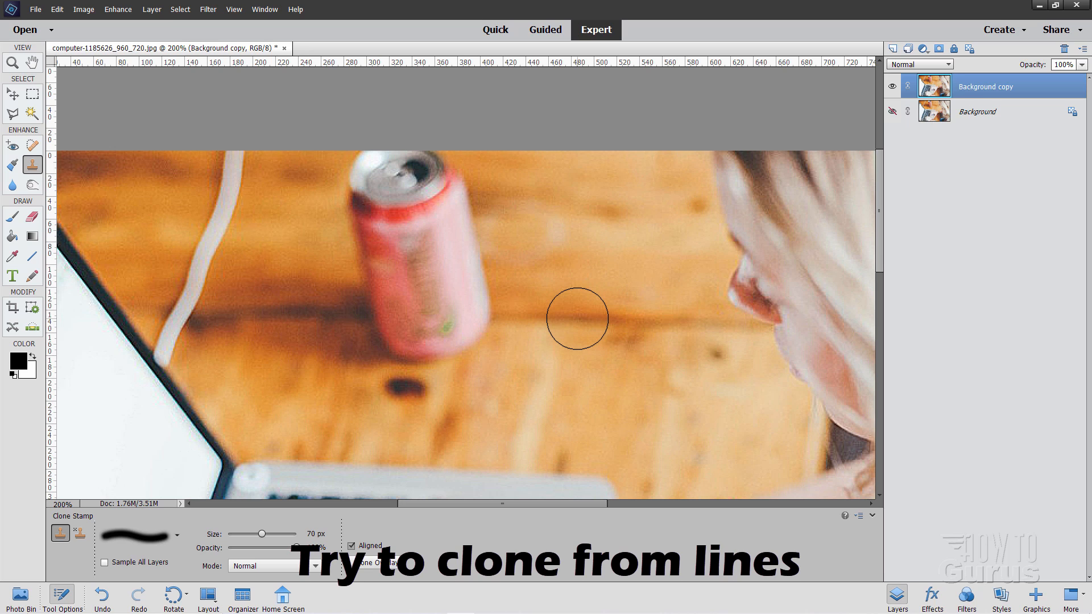
{"action": "mouse_move", "coordinate": [609, 310]}
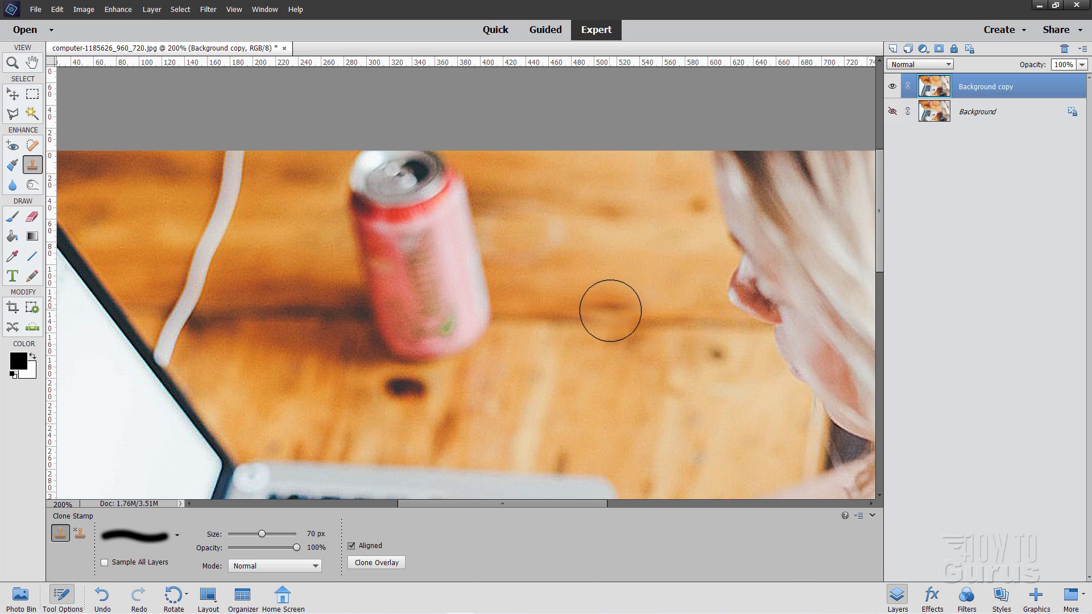
Step: Clone sampled wood grain over the can's right side, body, top and left edge
{"action": "left_click_drag", "start_coordinate": [609, 310], "coordinate": [588, 369]}
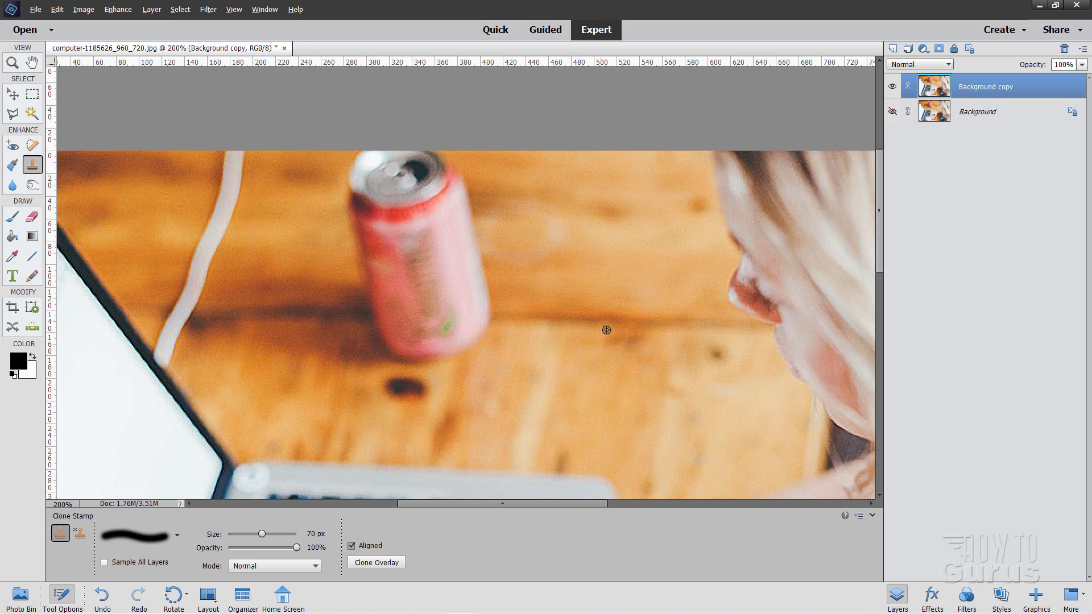
{"action": "mouse_move", "coordinate": [594, 319]}
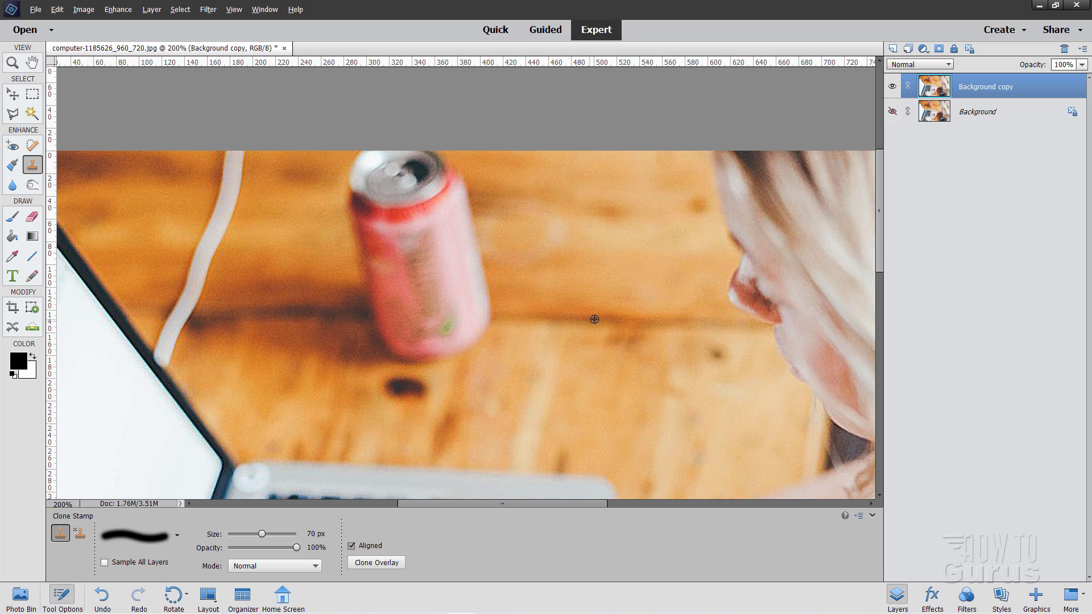
{"action": "mouse_move", "coordinate": [578, 320]}
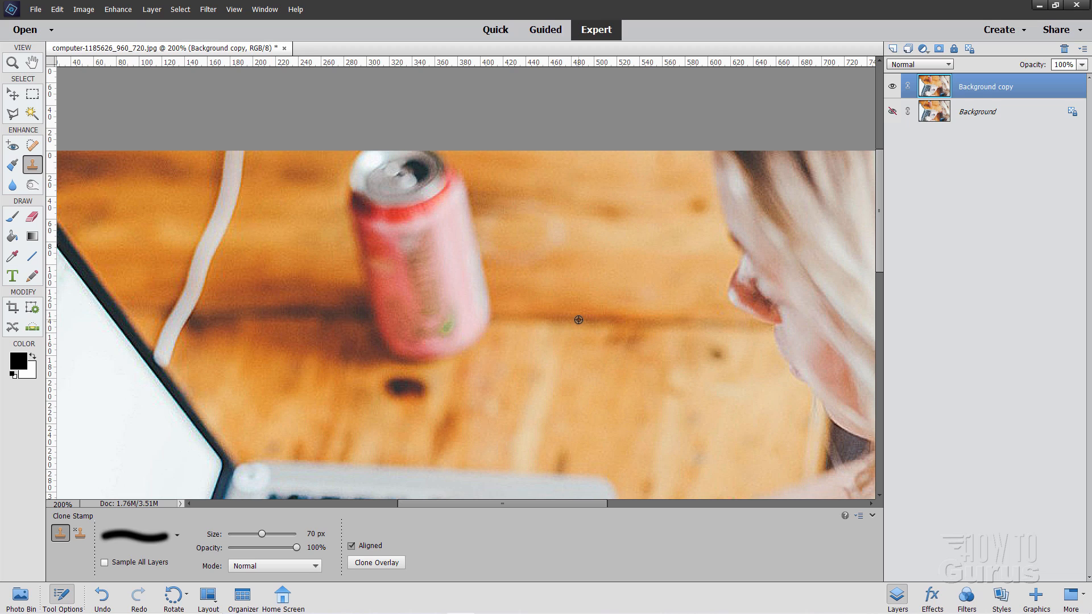
{"action": "left_click", "coordinate": [461, 314]}
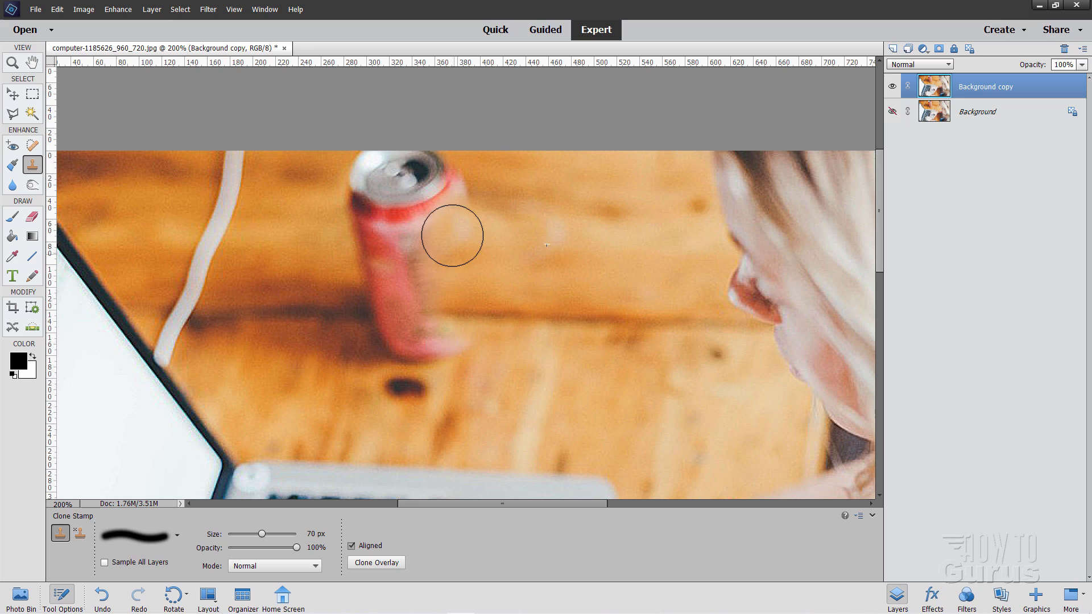
{"action": "left_click_drag", "start_coordinate": [451, 235], "coordinate": [398, 301]}
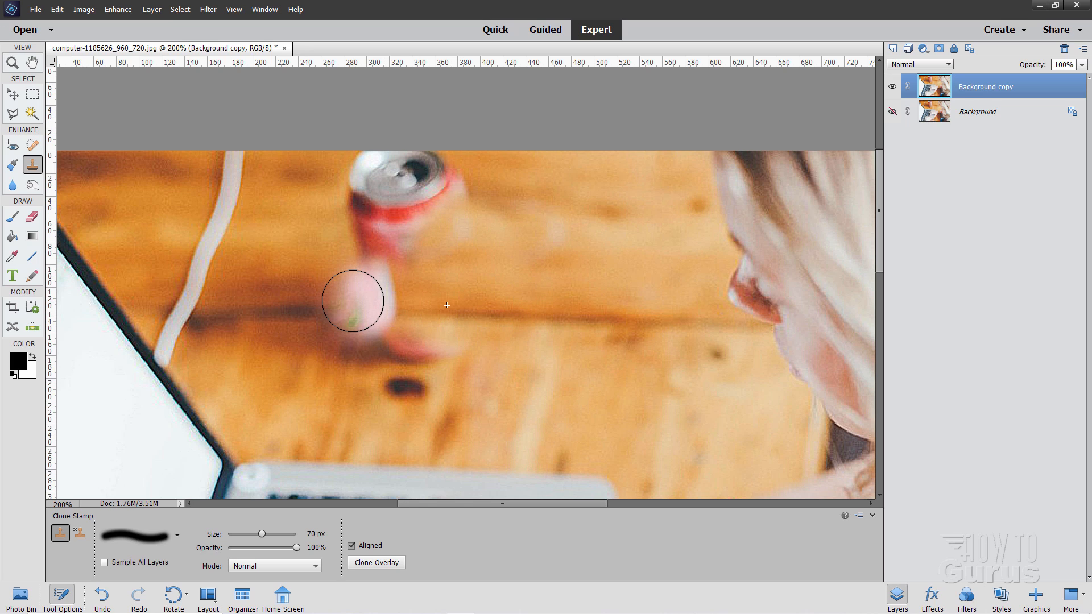
{"action": "mouse_move", "coordinate": [368, 301]}
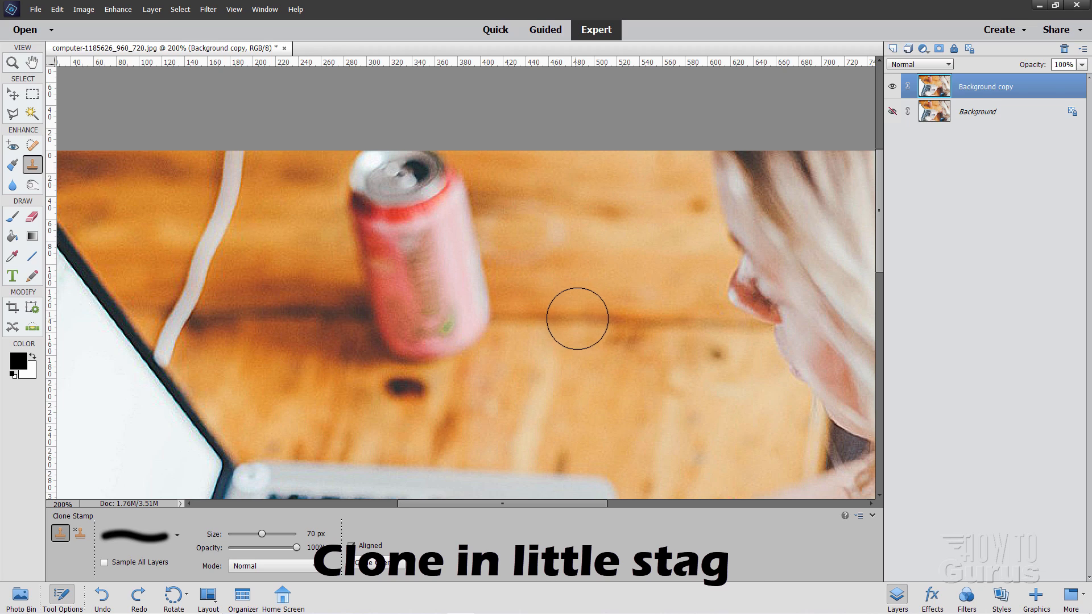
{"action": "left_click", "coordinate": [577, 319]}
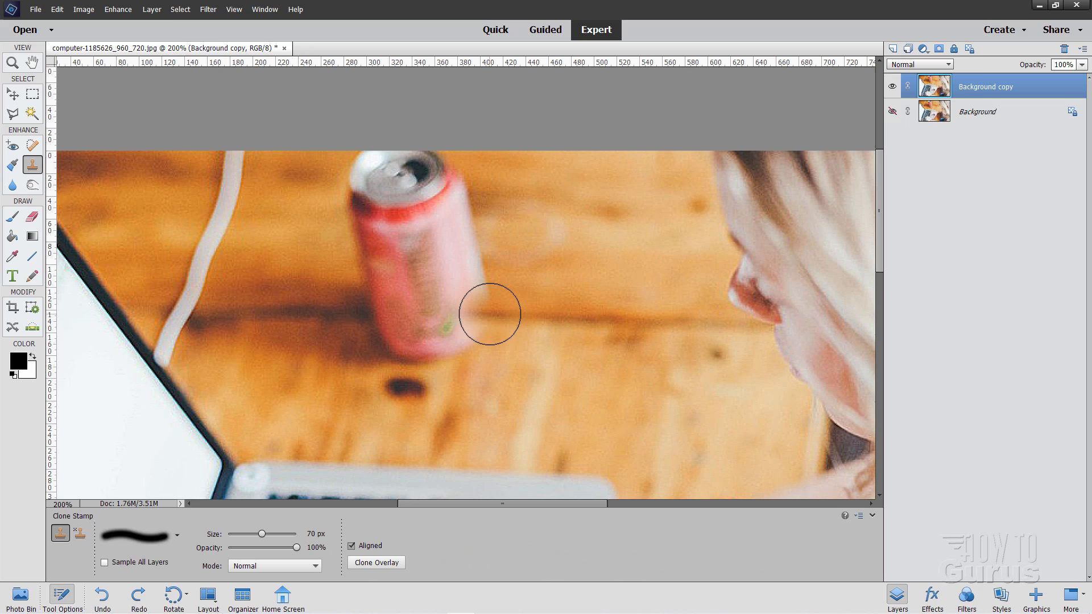
{"action": "left_click_drag", "start_coordinate": [487, 313], "coordinate": [478, 287]}
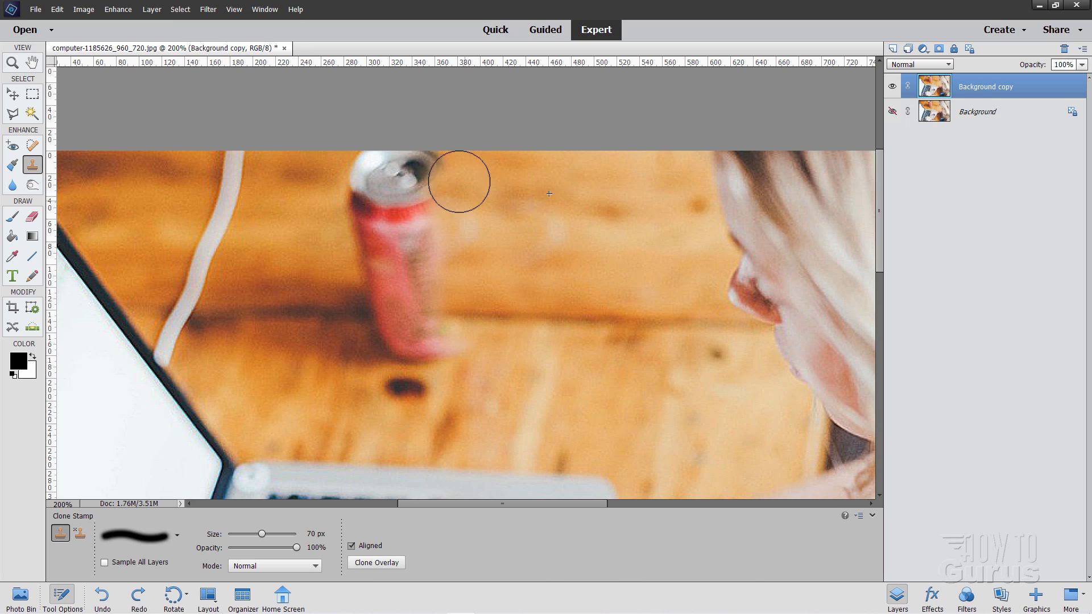
{"action": "left_click", "coordinate": [497, 316]}
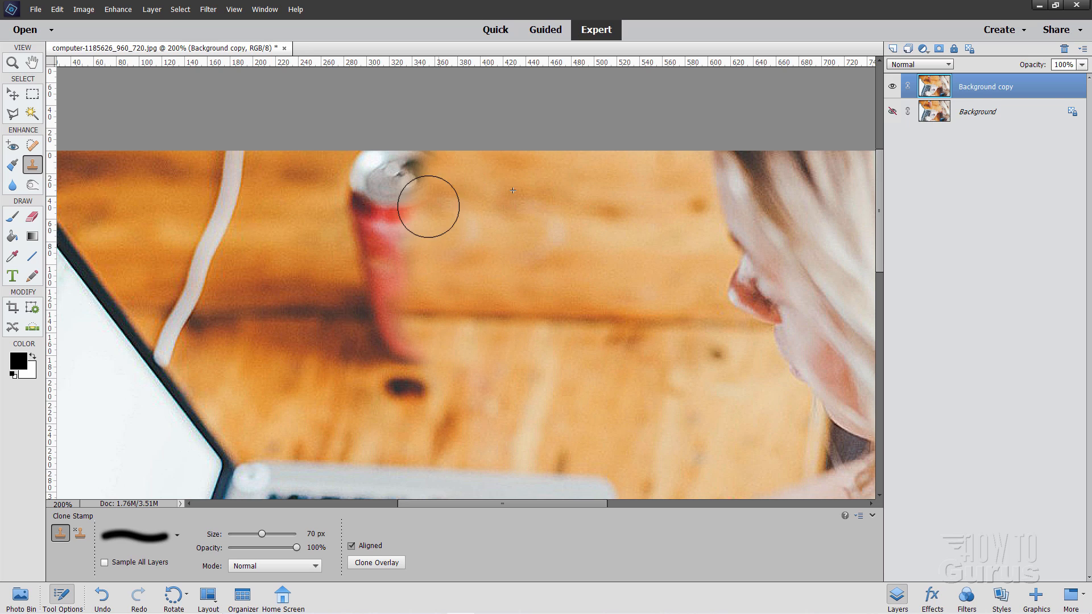
{"action": "left_click_drag", "start_coordinate": [428, 206], "coordinate": [411, 292]}
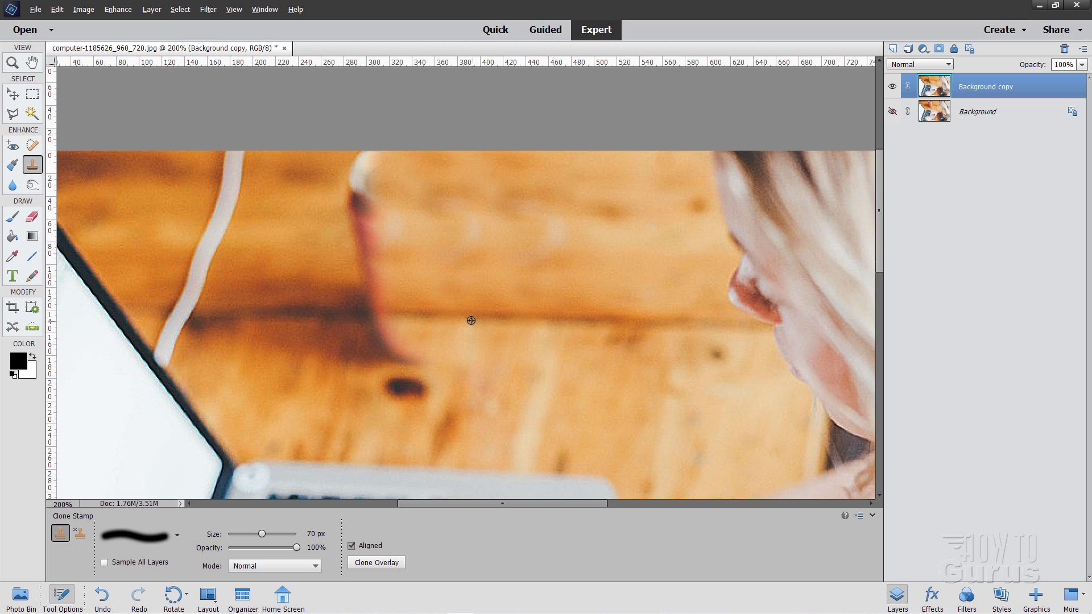
{"action": "mouse_move", "coordinate": [477, 315]}
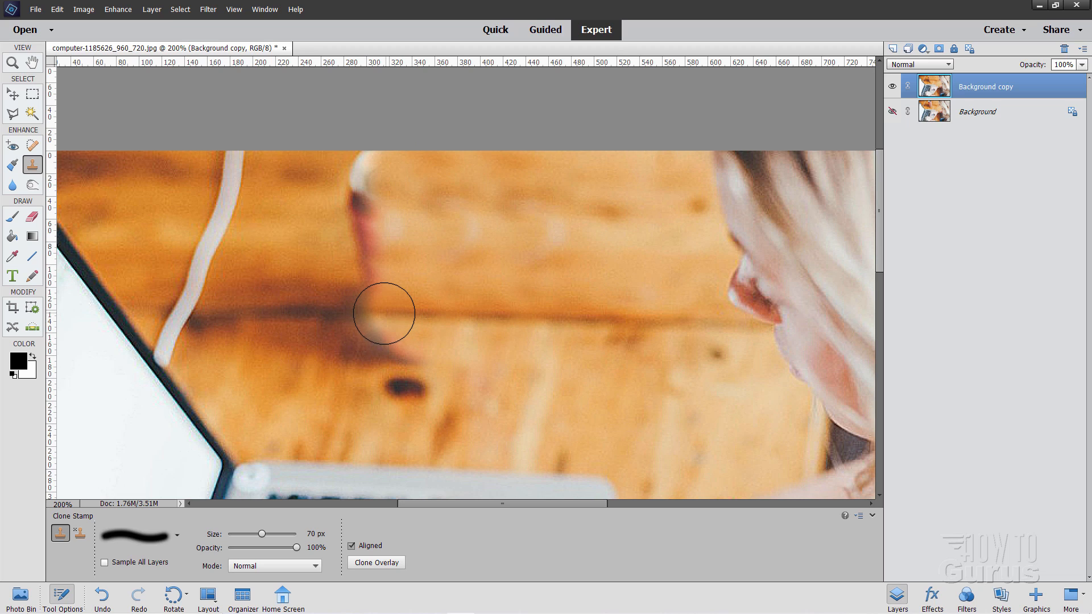
{"action": "left_click_drag", "start_coordinate": [383, 313], "coordinate": [394, 344]}
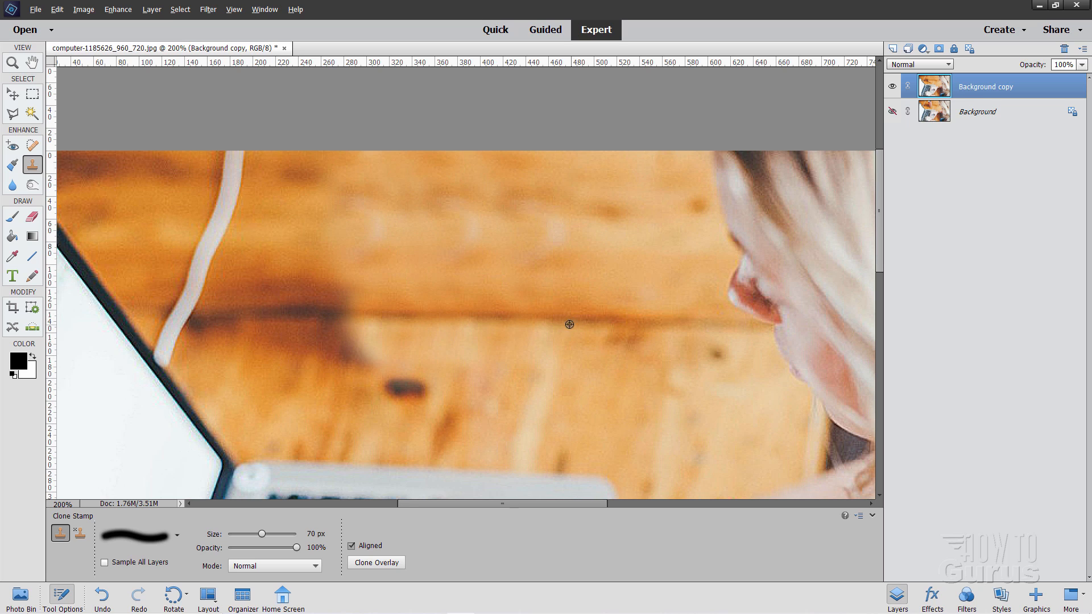
{"action": "mouse_move", "coordinate": [587, 319]}
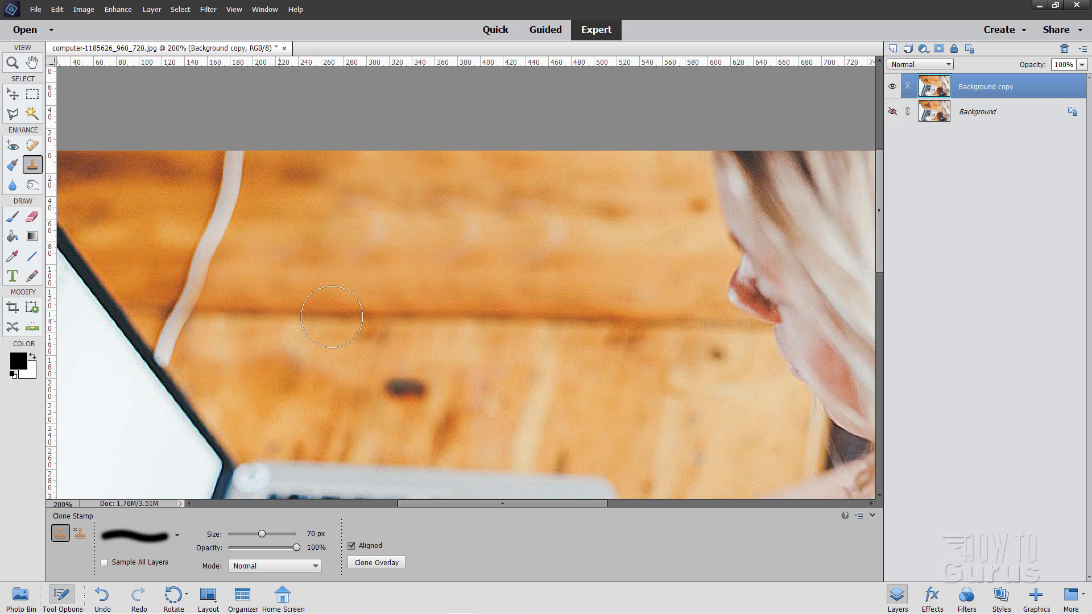
Step: Paint cloned wood texture across the can's dark shadow on the table
{"action": "left_click_drag", "start_coordinate": [332, 317], "coordinate": [566, 257]}
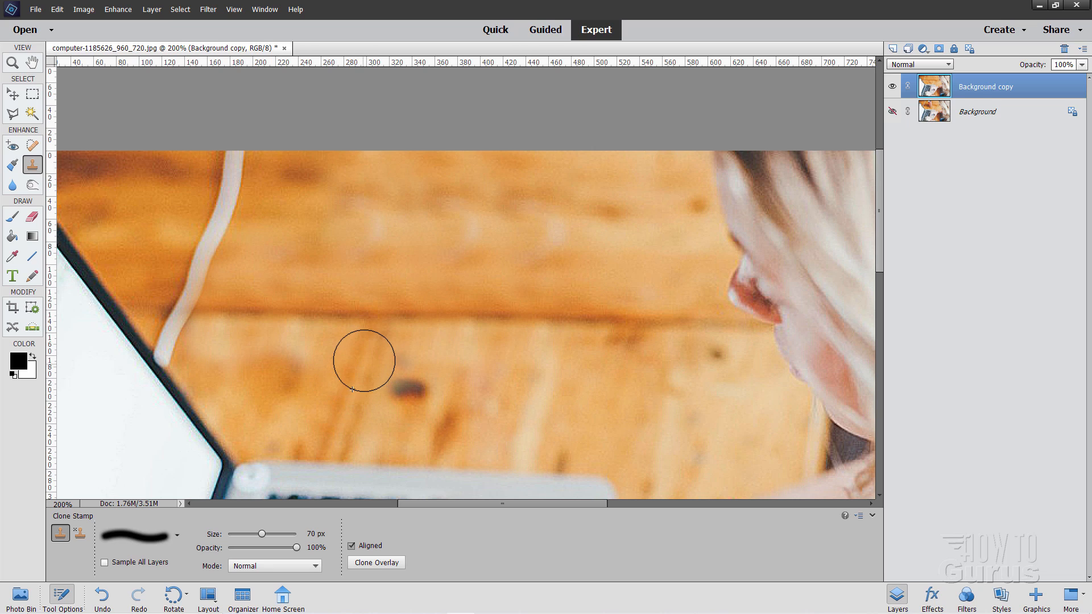
{"action": "mouse_move", "coordinate": [360, 371]}
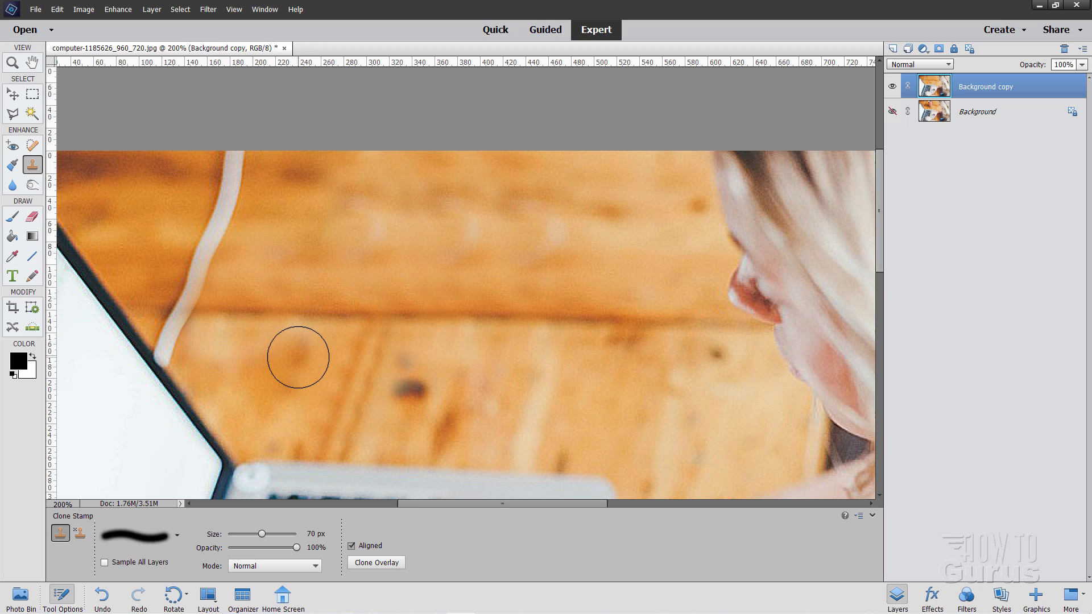
{"action": "mouse_move", "coordinate": [307, 370]}
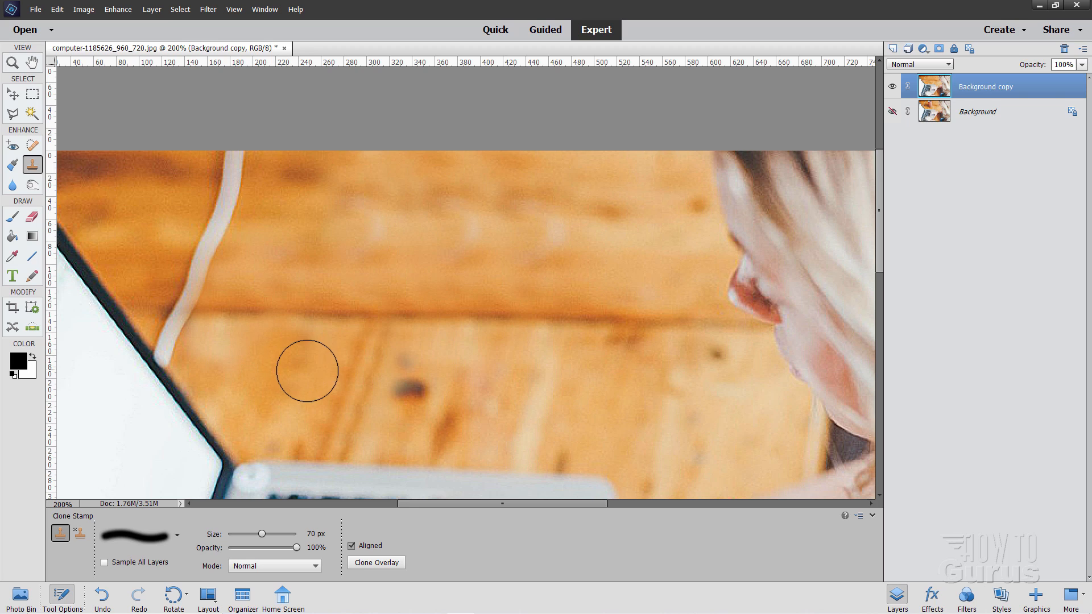
{"action": "mouse_move", "coordinate": [632, 410]}
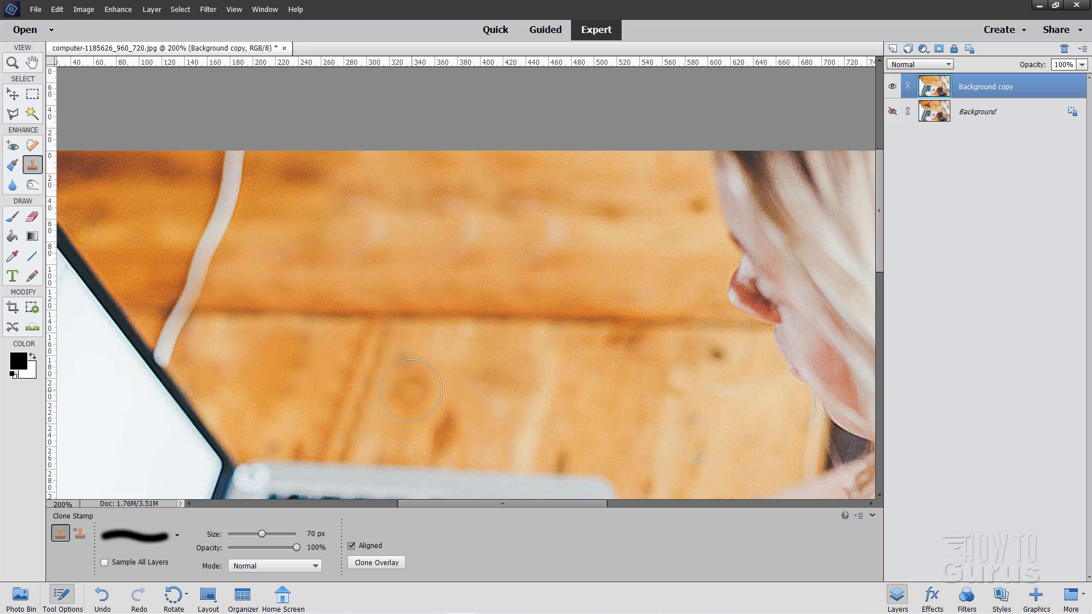
Step: Clone clean wood over the remaining can marks, a tabletop blotch and an upper spot
{"action": "left_click_drag", "start_coordinate": [409, 390], "coordinate": [497, 378]}
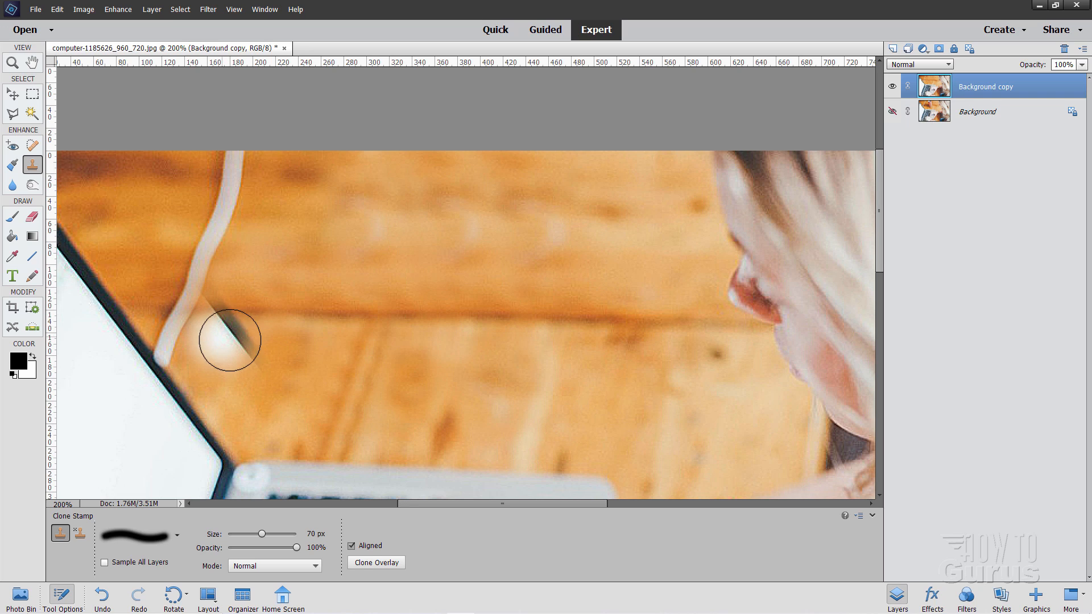
{"action": "key", "text": "alt"}
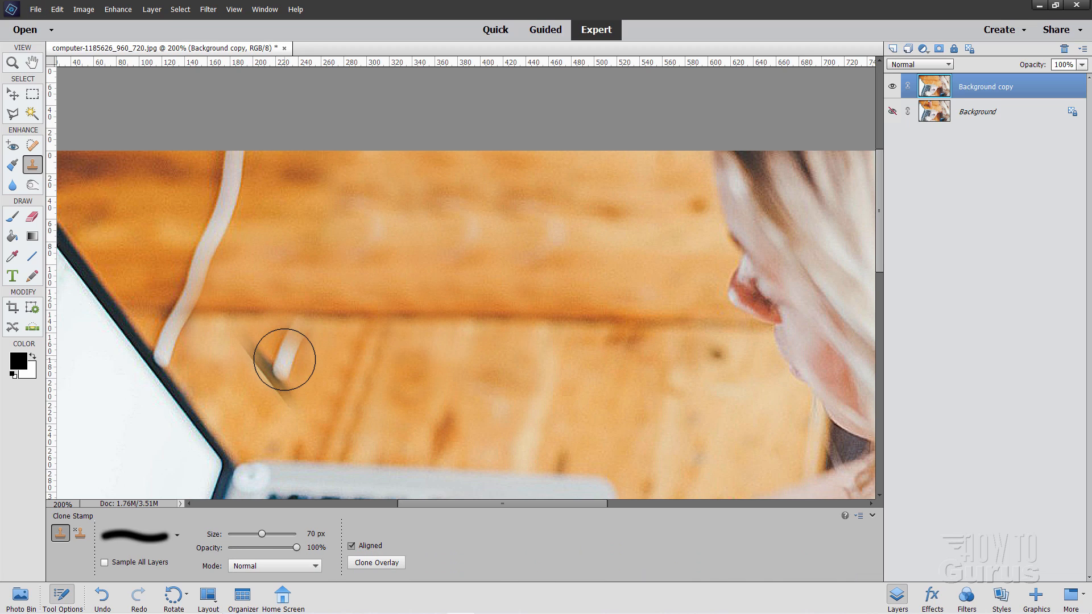
{"action": "left_click_drag", "start_coordinate": [284, 360], "coordinate": [251, 357]}
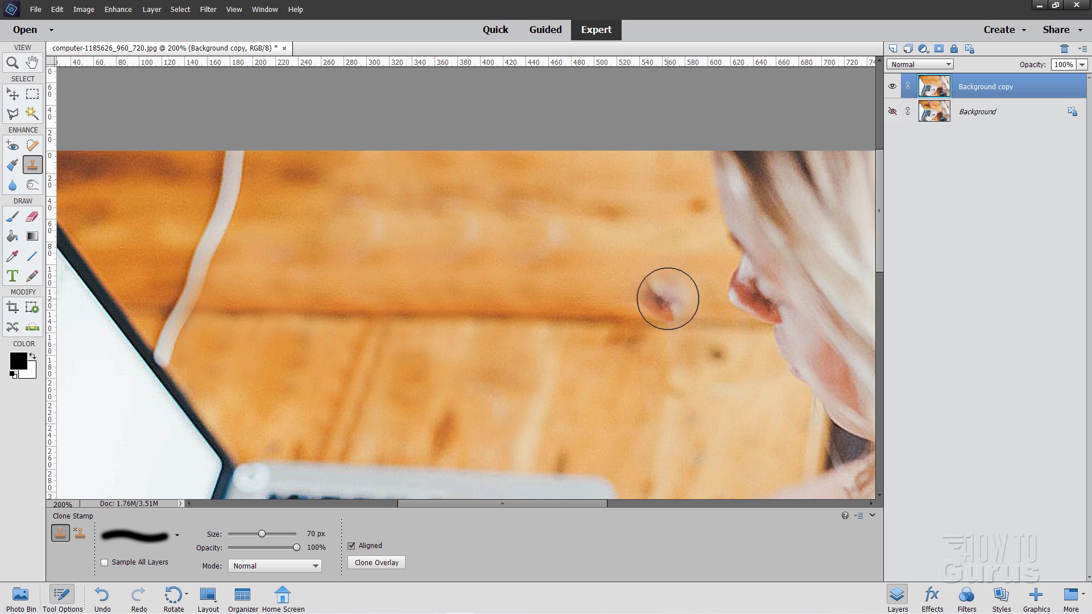
{"action": "left_click", "coordinate": [666, 299]}
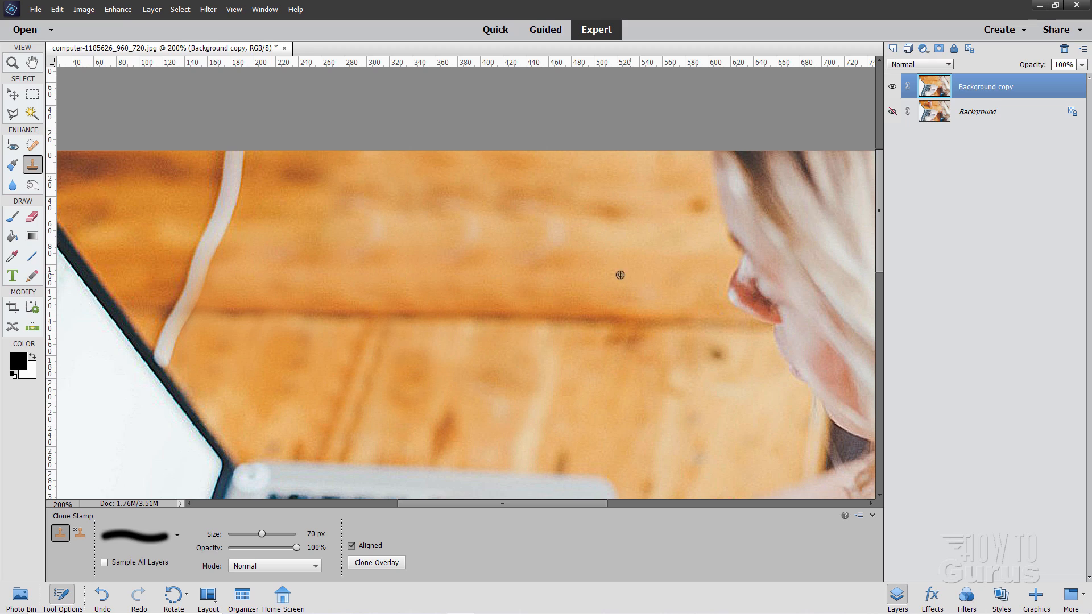
{"action": "mouse_move", "coordinate": [294, 236]}
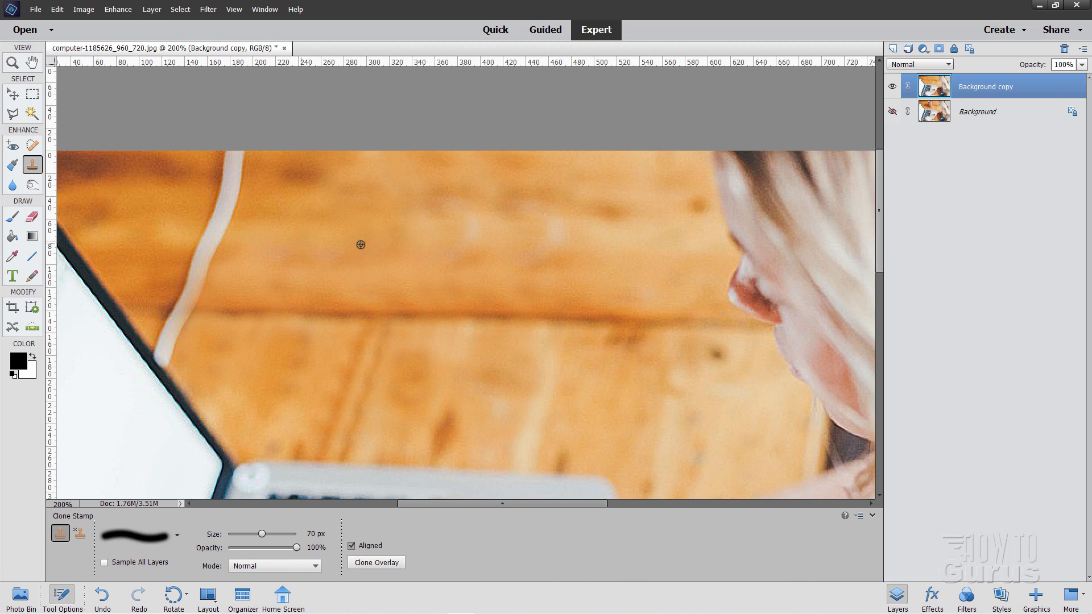
{"action": "mouse_move", "coordinate": [539, 238]}
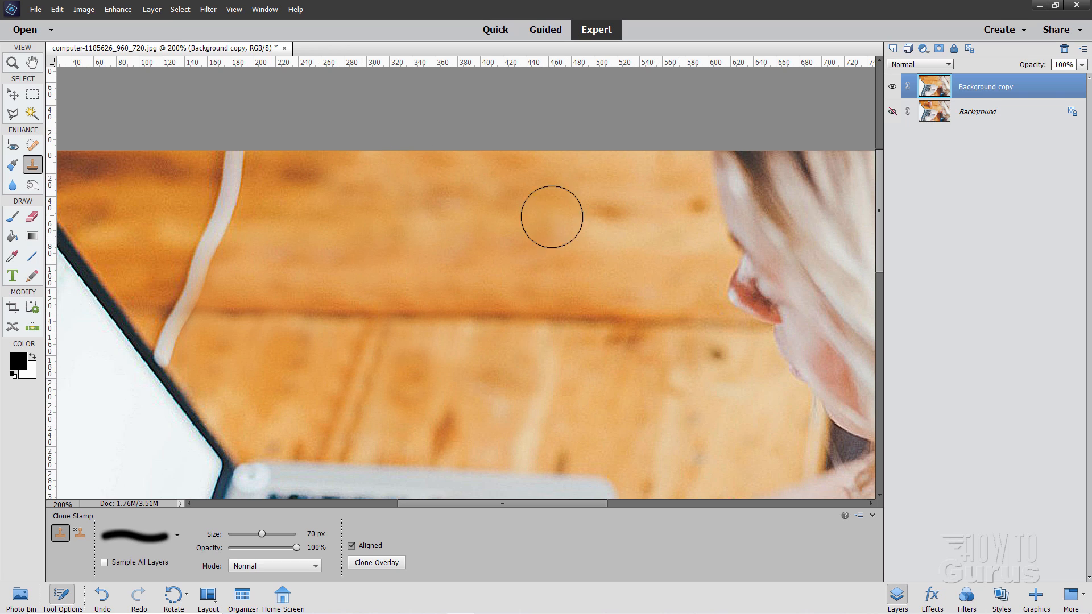
{"action": "left_click_drag", "start_coordinate": [550, 216], "coordinate": [285, 261]}
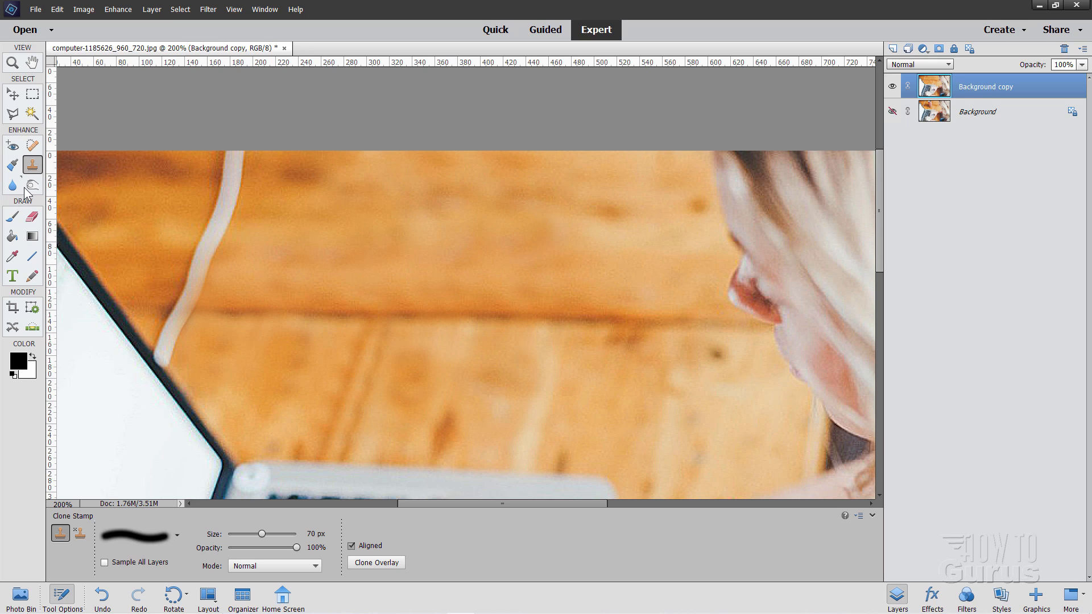
Step: Use the Burn tool to darken the light cloned patches on the upper tabletop
{"action": "left_click", "coordinate": [31, 185]}
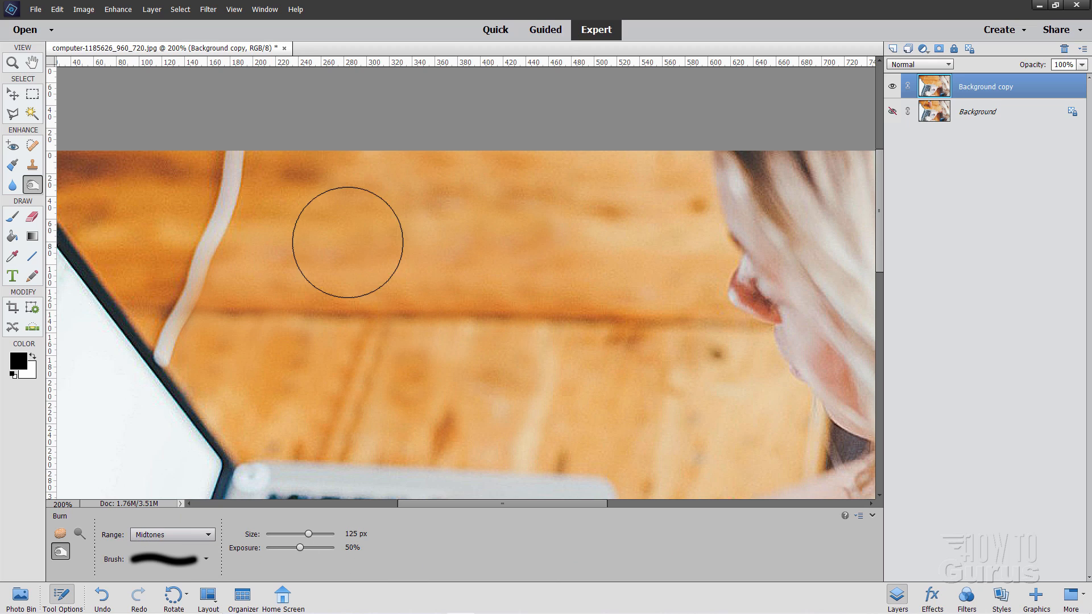
{"action": "left_click_drag", "start_coordinate": [348, 244], "coordinate": [450, 251]}
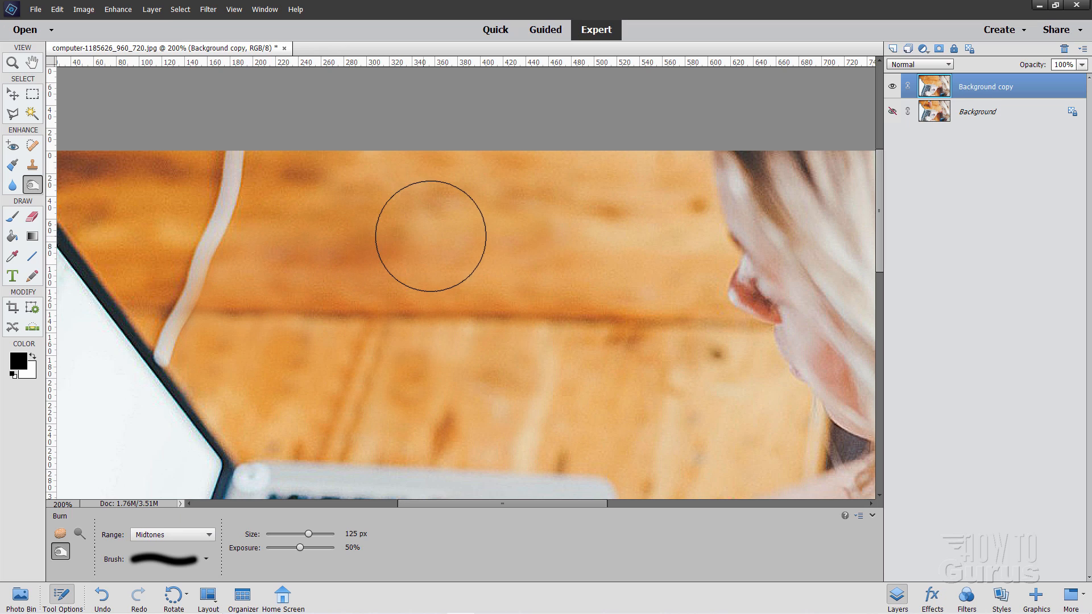
{"action": "left_click_drag", "start_coordinate": [430, 236], "coordinate": [491, 253]}
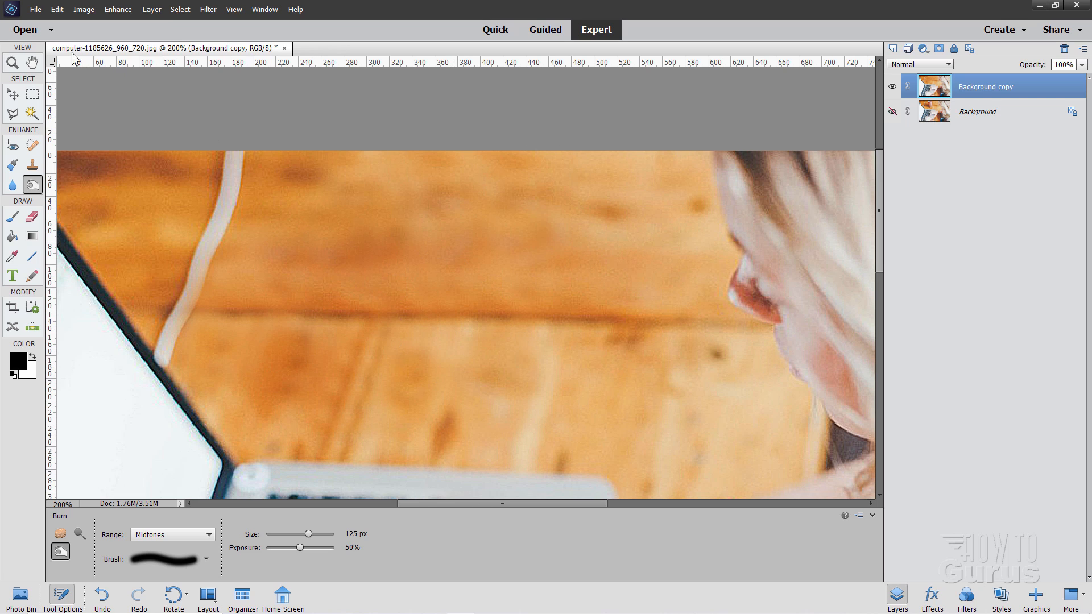
Step: Fit the whole photo on screen and turn the Background layer visible again
{"action": "left_click", "coordinate": [12, 62]}
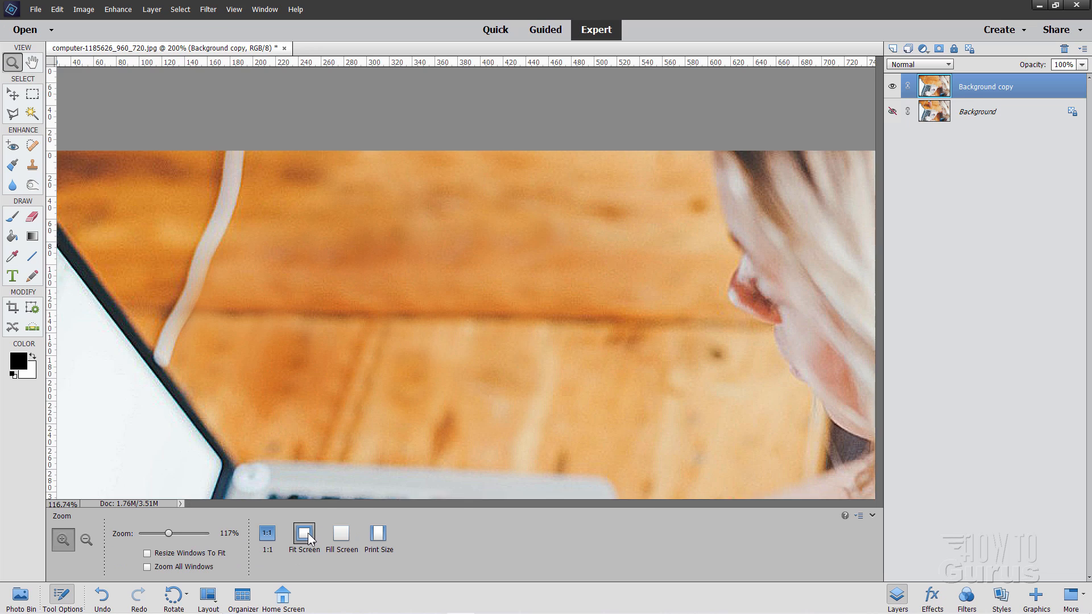
{"action": "left_click", "coordinate": [303, 533]}
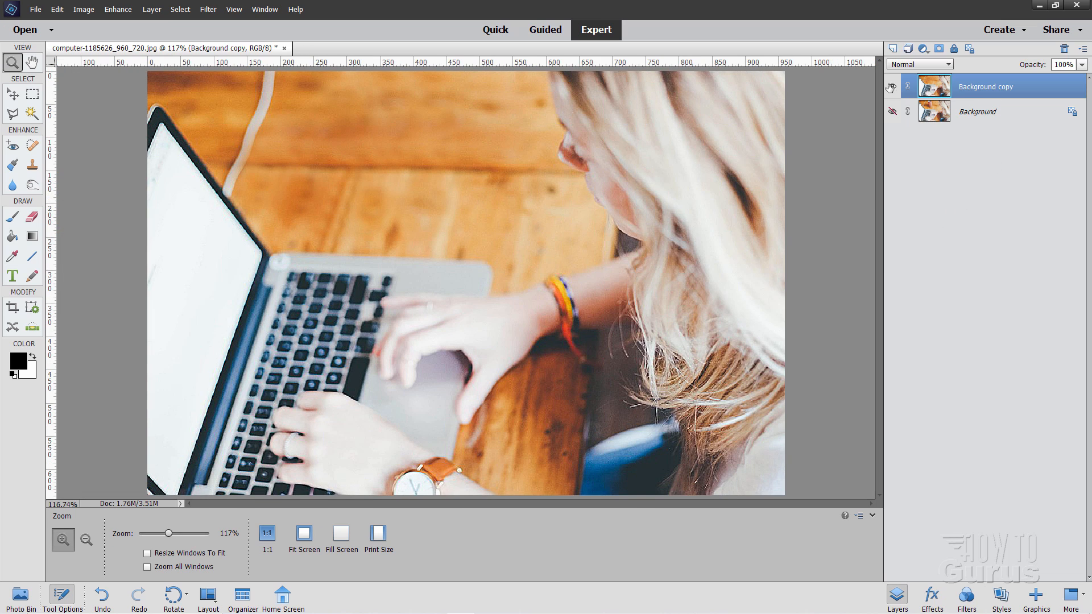
{"action": "left_click", "coordinate": [892, 111]}
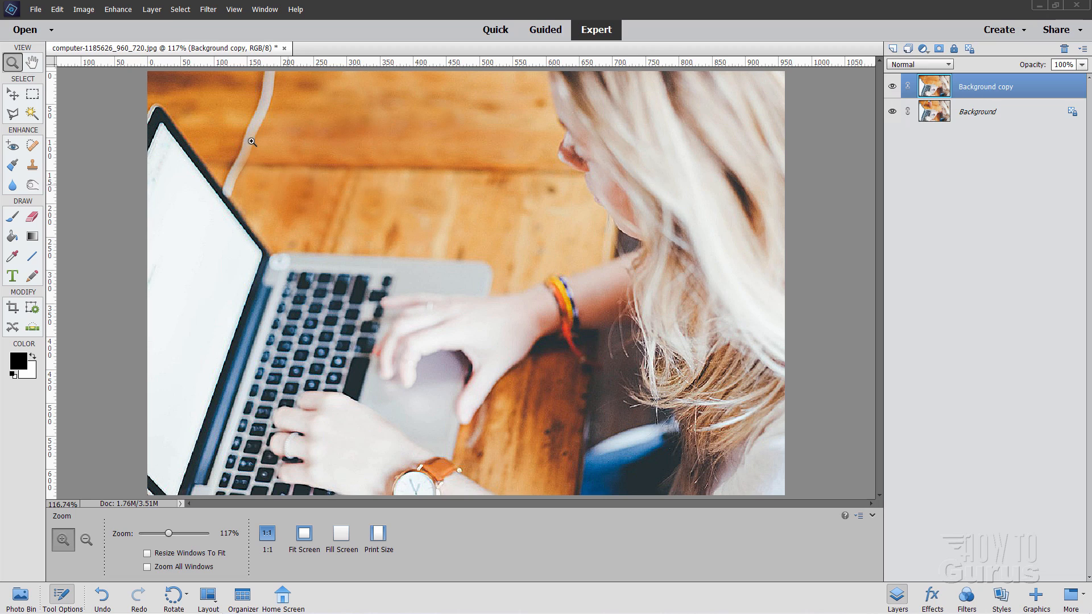
{"action": "mouse_move", "coordinate": [242, 167]}
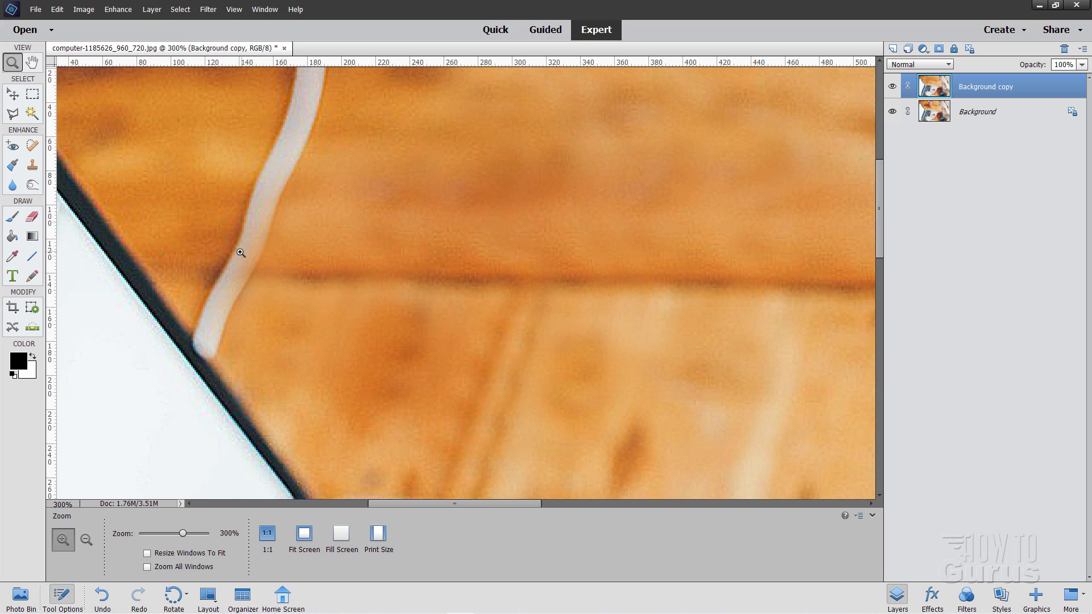
Step: Clone along the rough cord edges with a 30 px Clone Stamp brush
{"action": "left_click", "coordinate": [32, 165]}
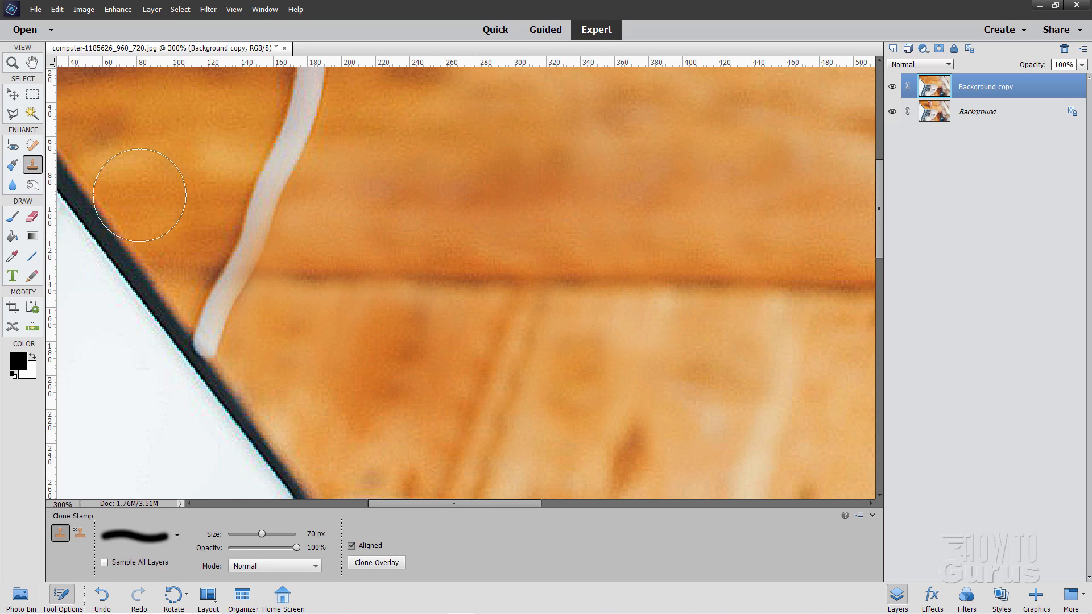
{"action": "left_click_drag", "start_coordinate": [139, 194], "coordinate": [262, 219]}
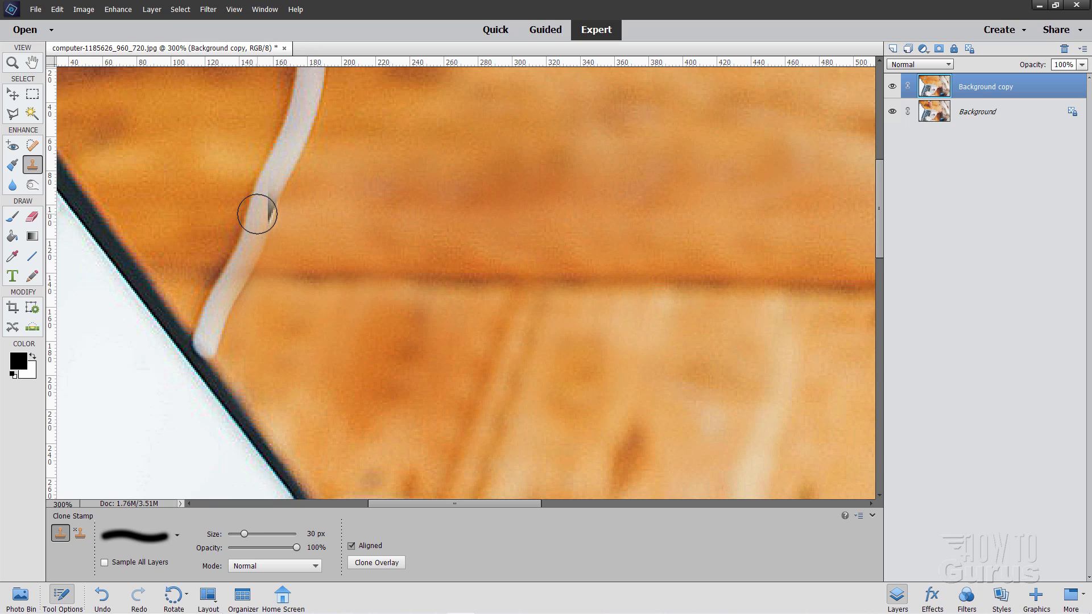
{"action": "left_click_drag", "start_coordinate": [256, 214], "coordinate": [322, 196]}
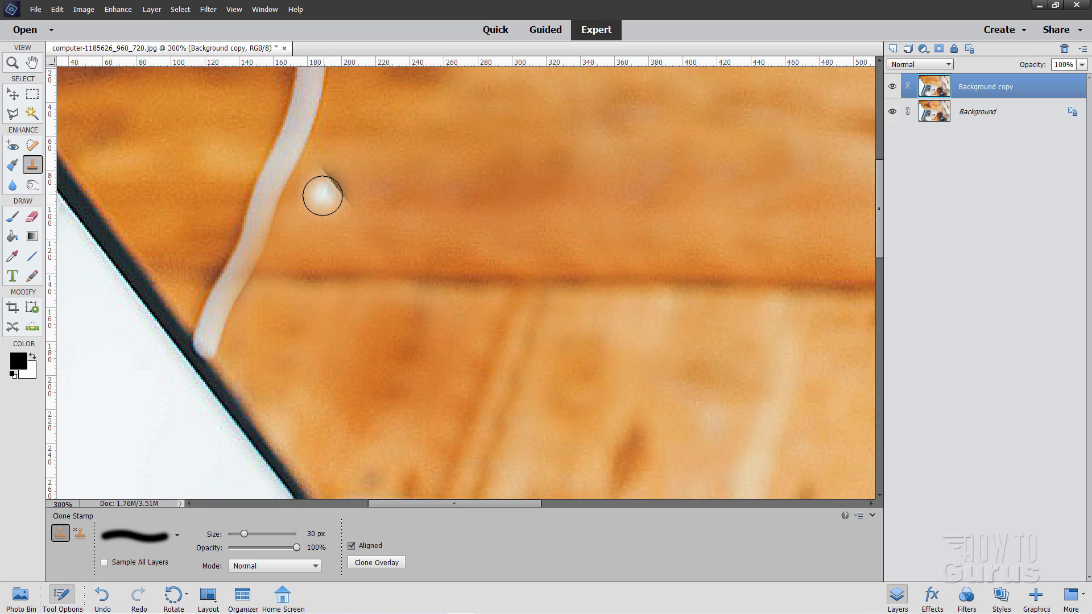
{"action": "left_click_drag", "start_coordinate": [322, 196], "coordinate": [283, 162]}
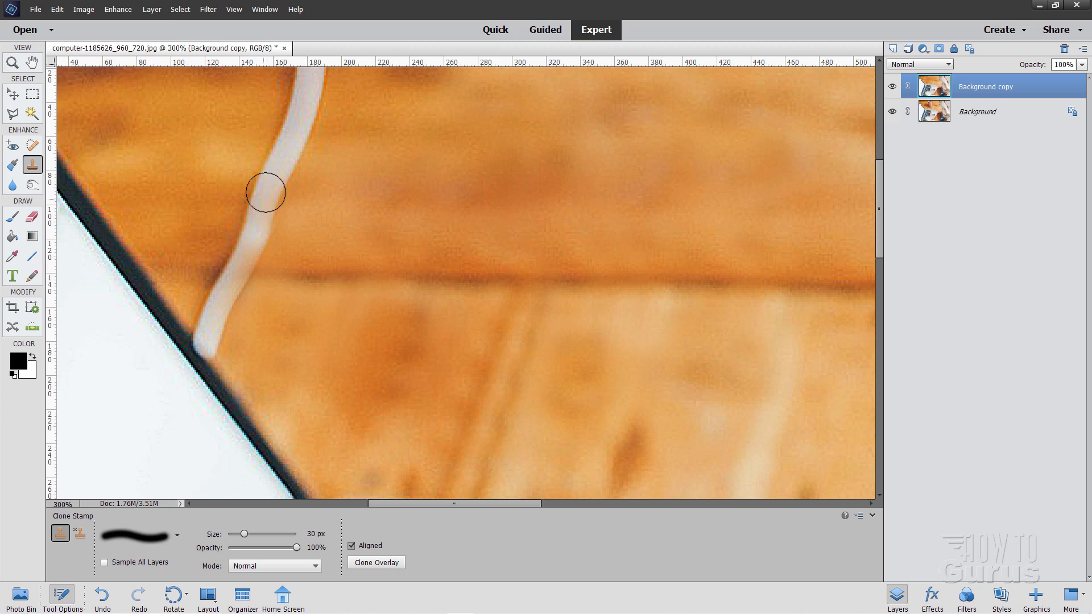
{"action": "left_click_drag", "start_coordinate": [266, 192], "coordinate": [285, 149]}
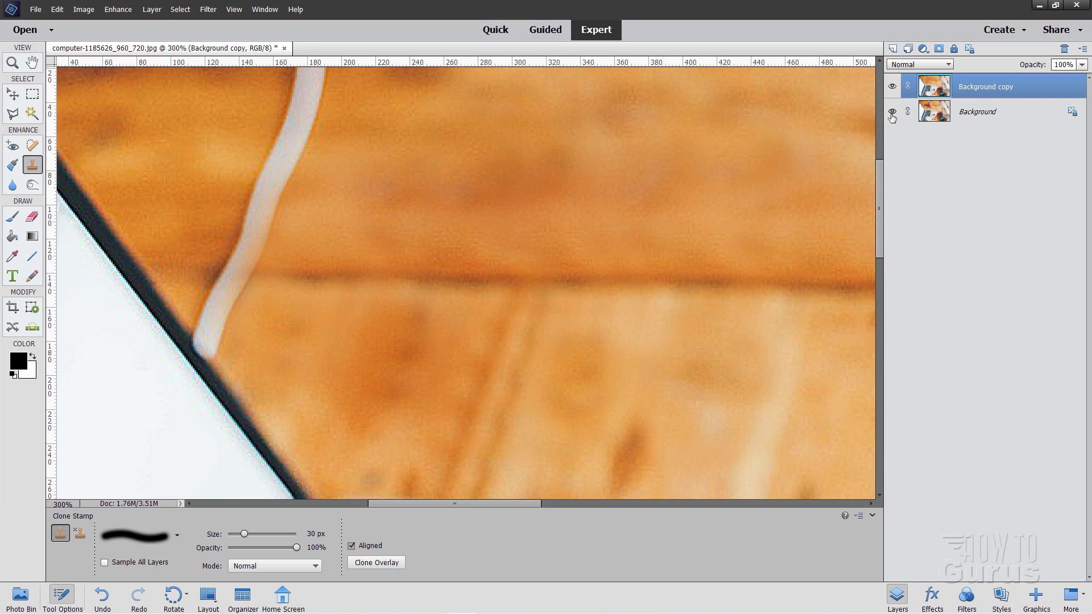
Step: Toggle the Background copy layer to compare with the original, then touch up a cord-edge spot
{"action": "left_click", "coordinate": [892, 87]}
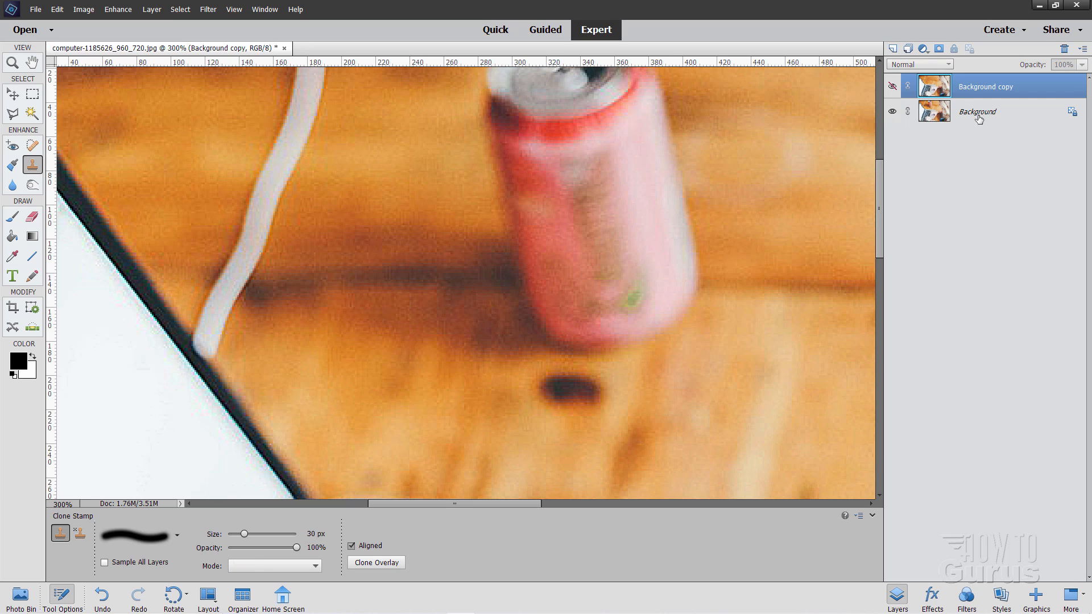
{"action": "left_click", "coordinate": [977, 112]}
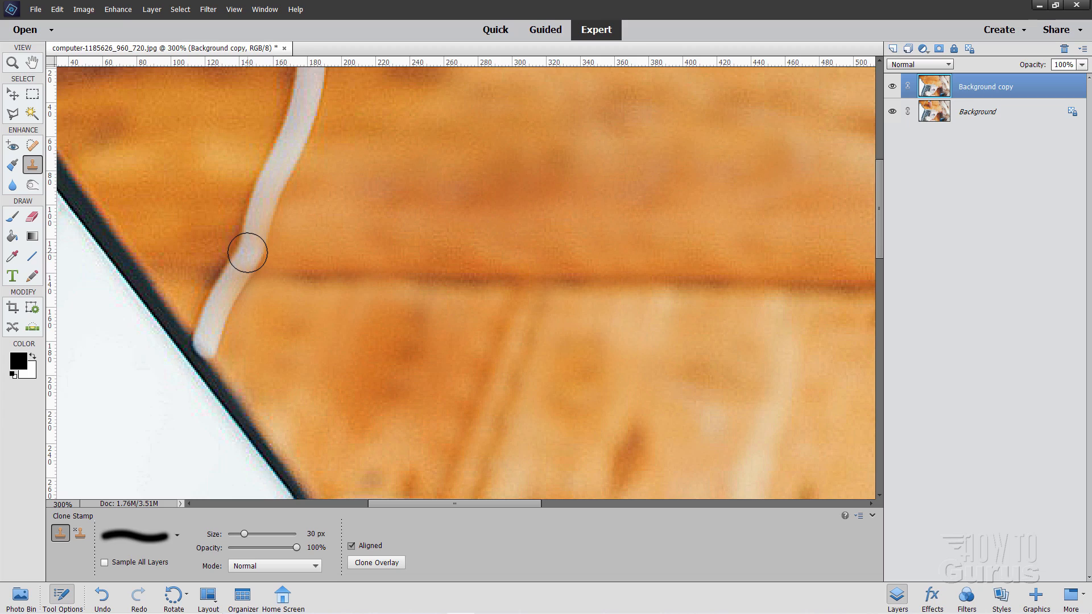
{"action": "left_click", "coordinate": [246, 252]}
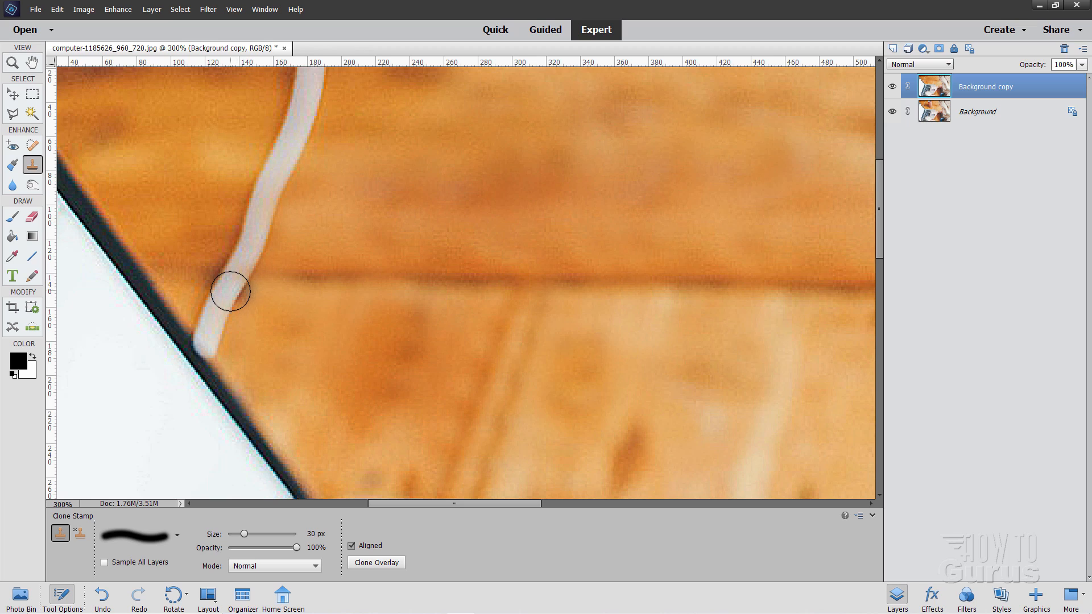
{"action": "mouse_move", "coordinate": [221, 283]}
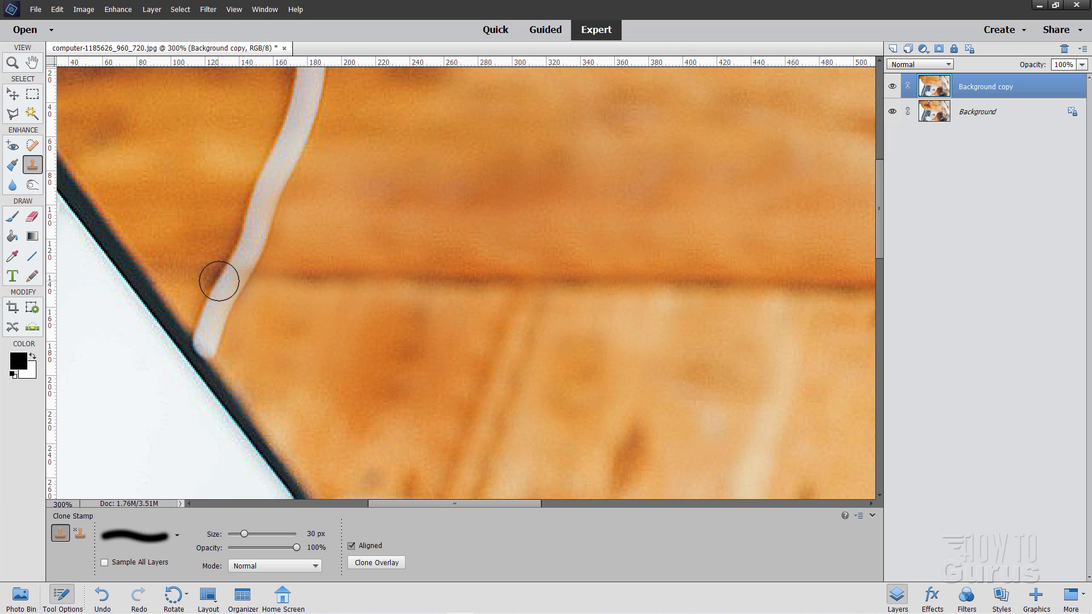
{"action": "mouse_move", "coordinate": [224, 279]}
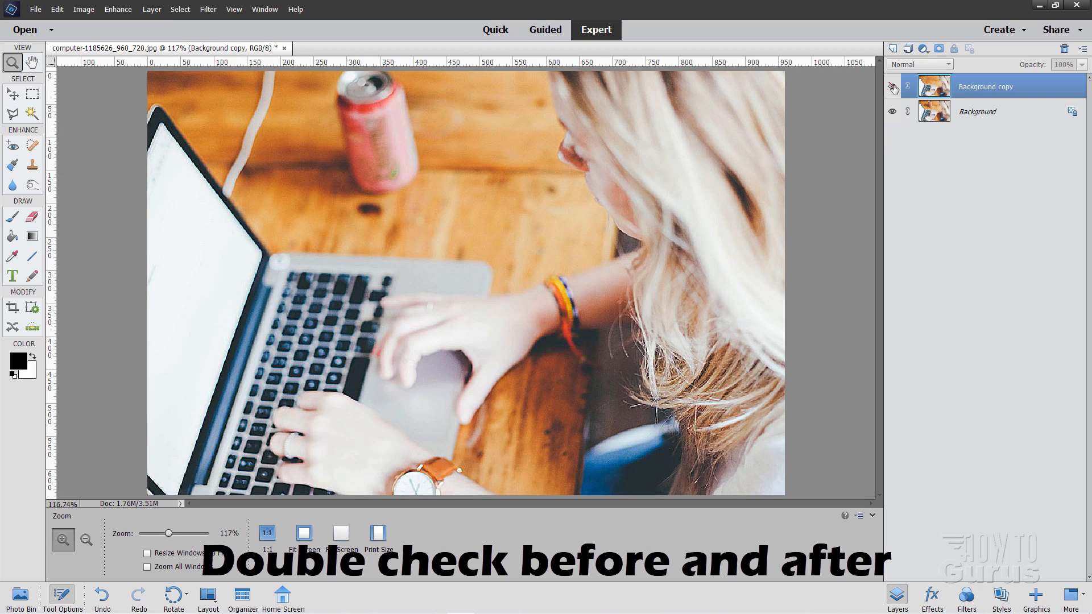
{"action": "left_click", "coordinate": [892, 86]}
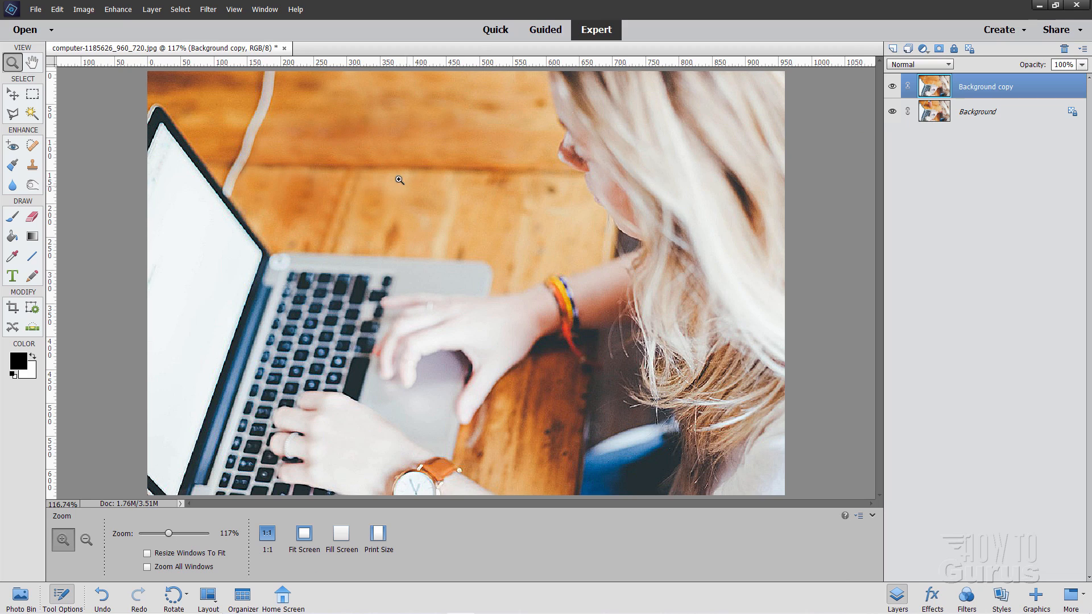
{"action": "left_click", "coordinate": [12, 93]}
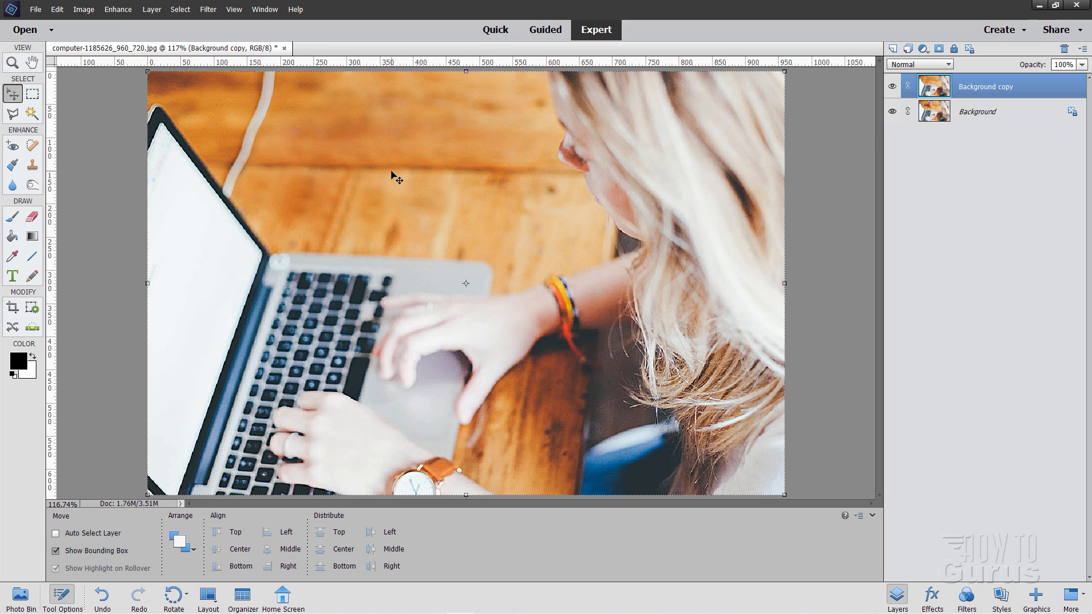
{"action": "mouse_move", "coordinate": [433, 157]}
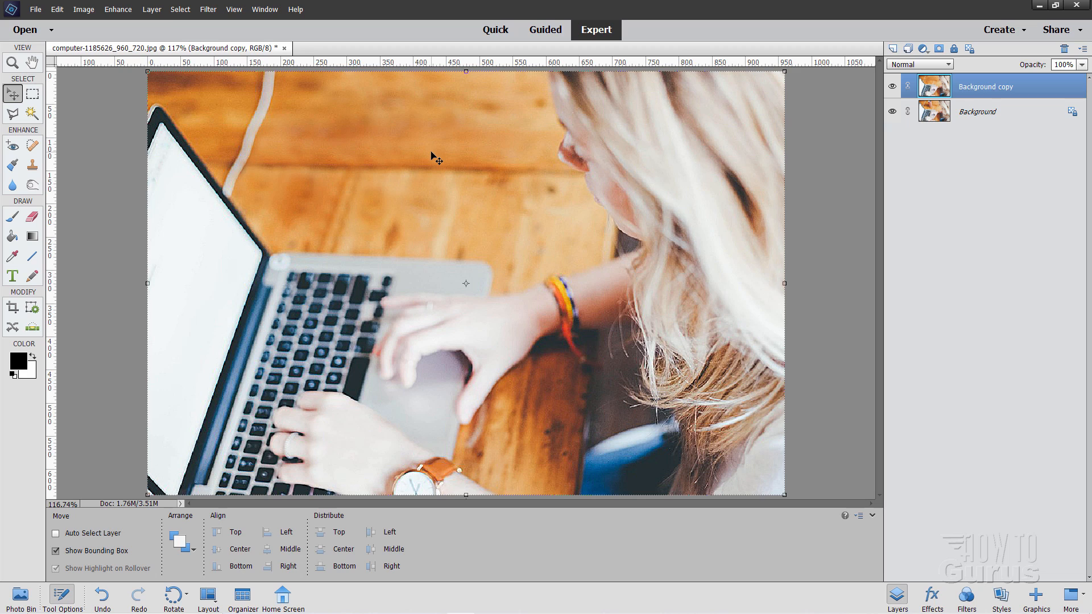
{"action": "mouse_move", "coordinate": [832, 187]}
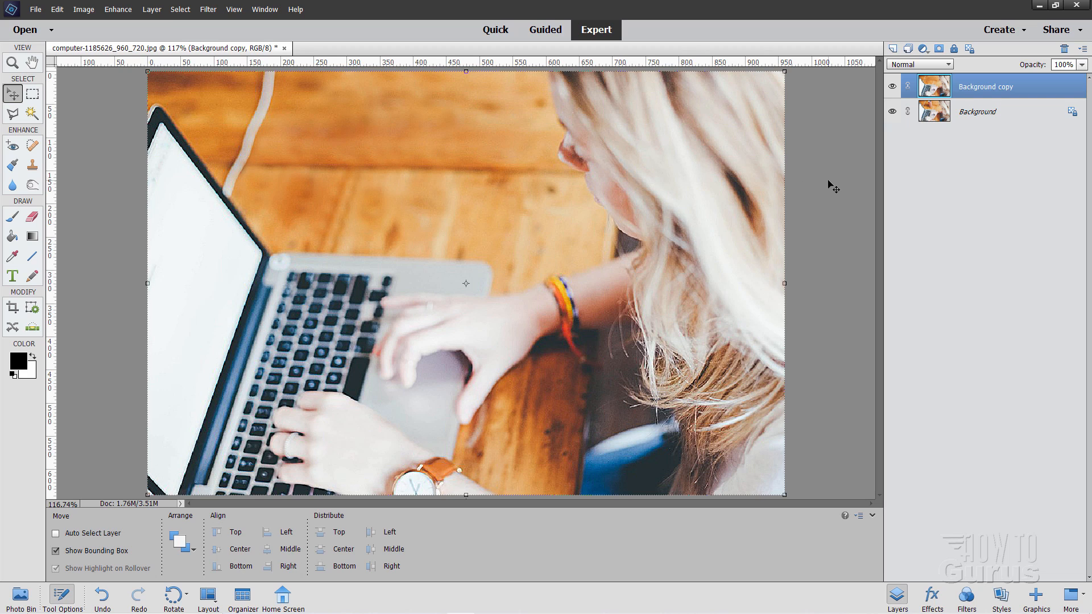